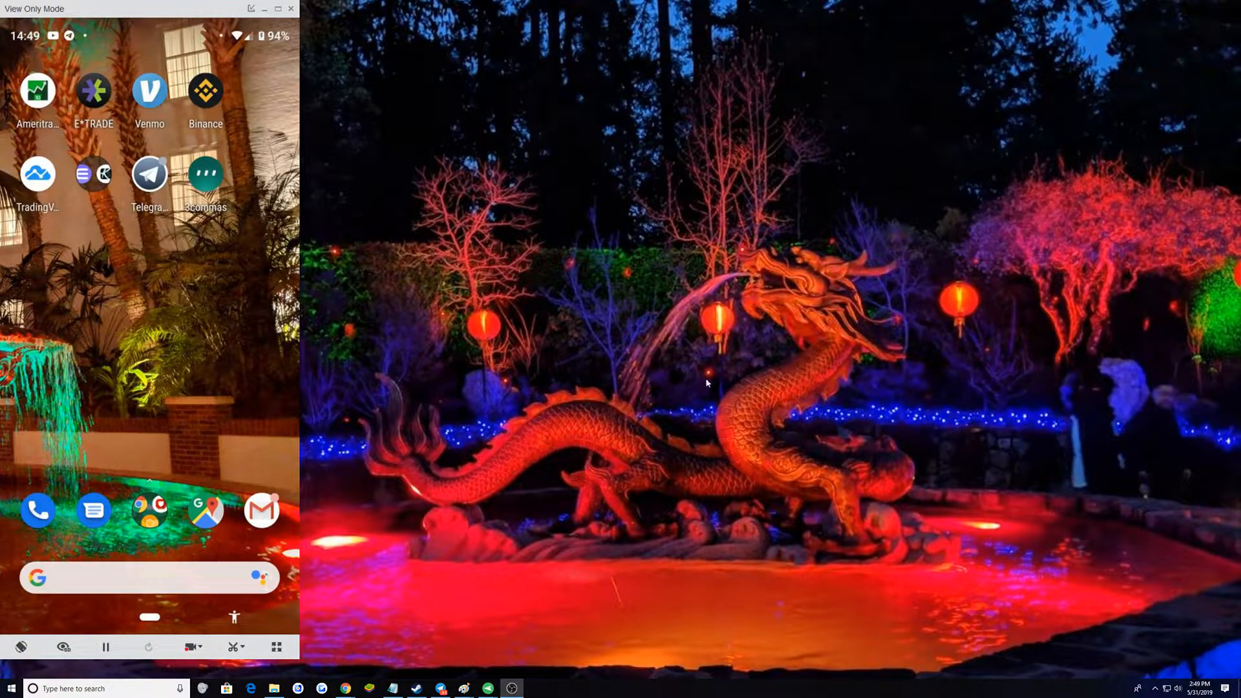
mouse_move(585, 421)
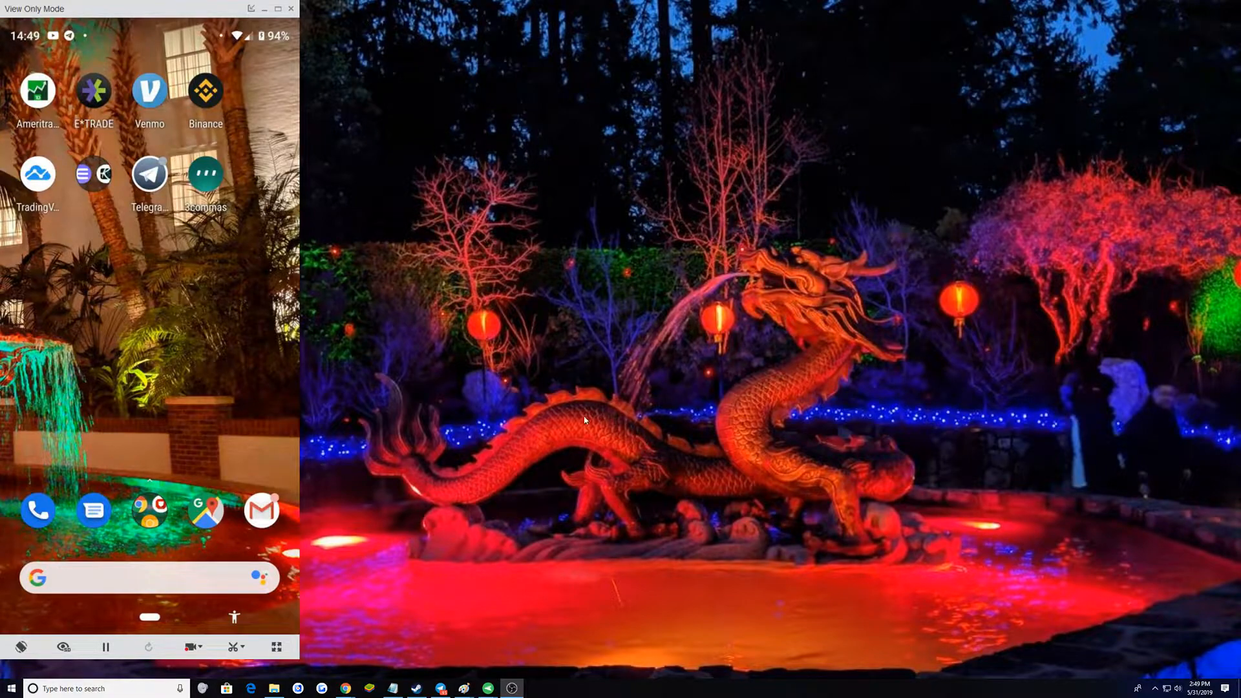
mouse_move(567, 346)
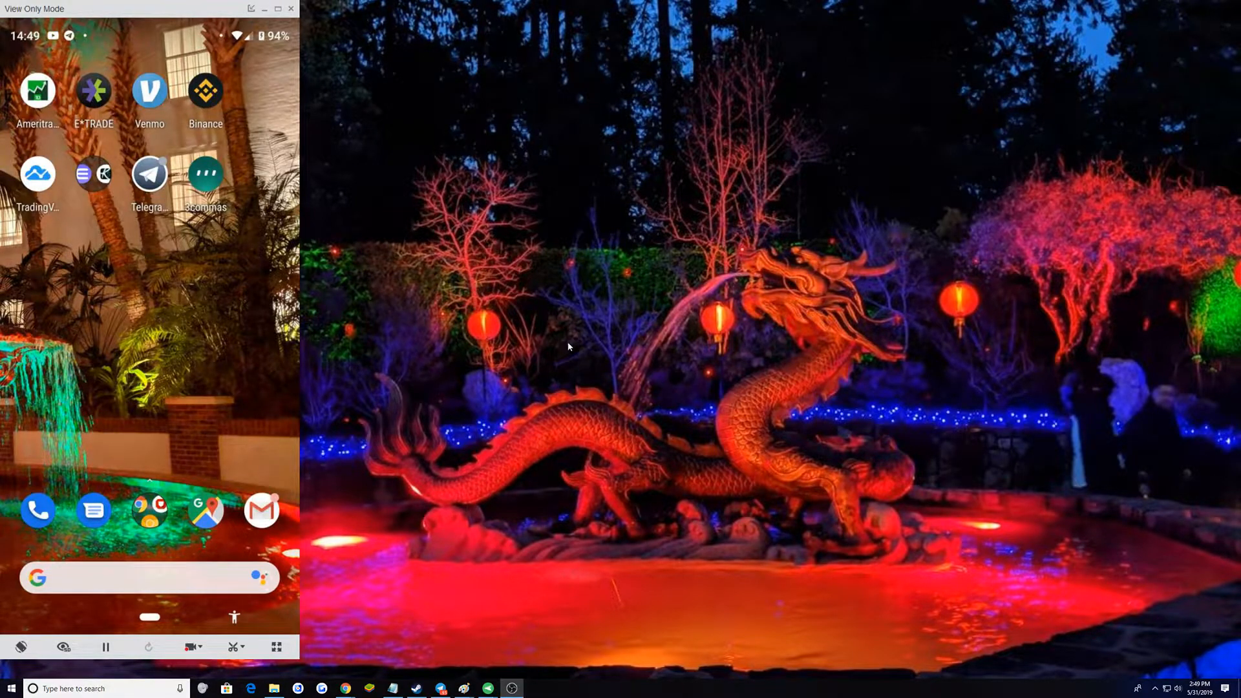
mouse_move(601, 258)
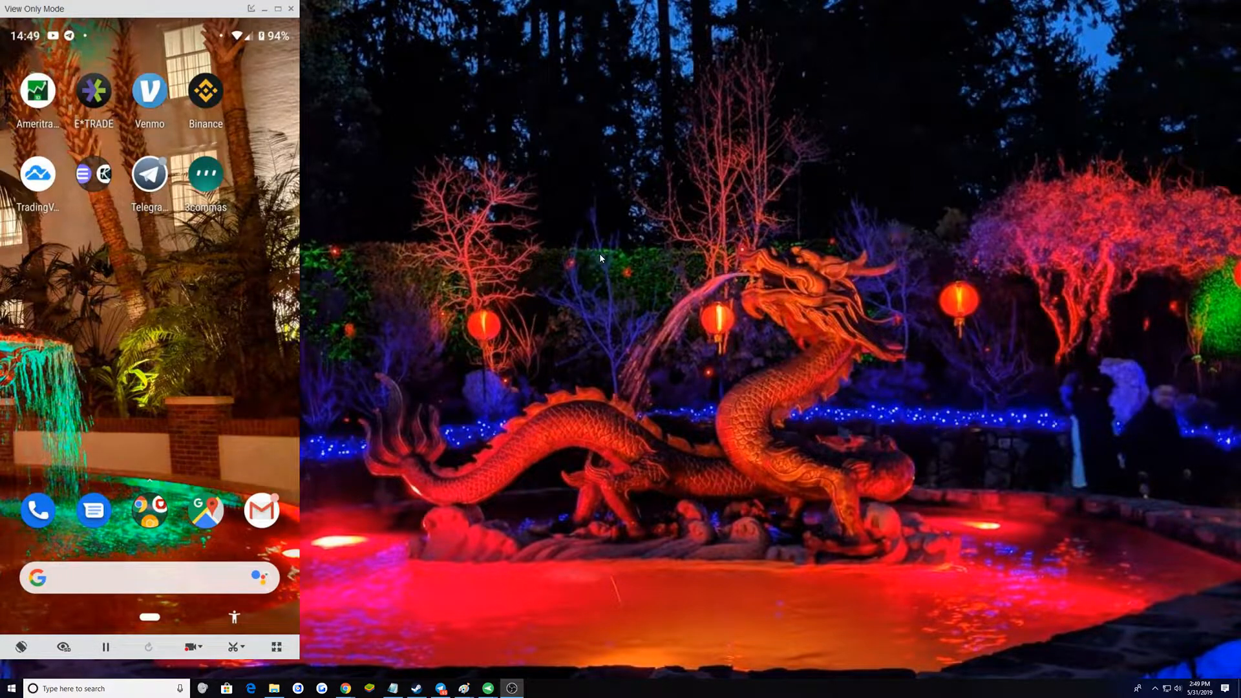
mouse_move(600, 144)
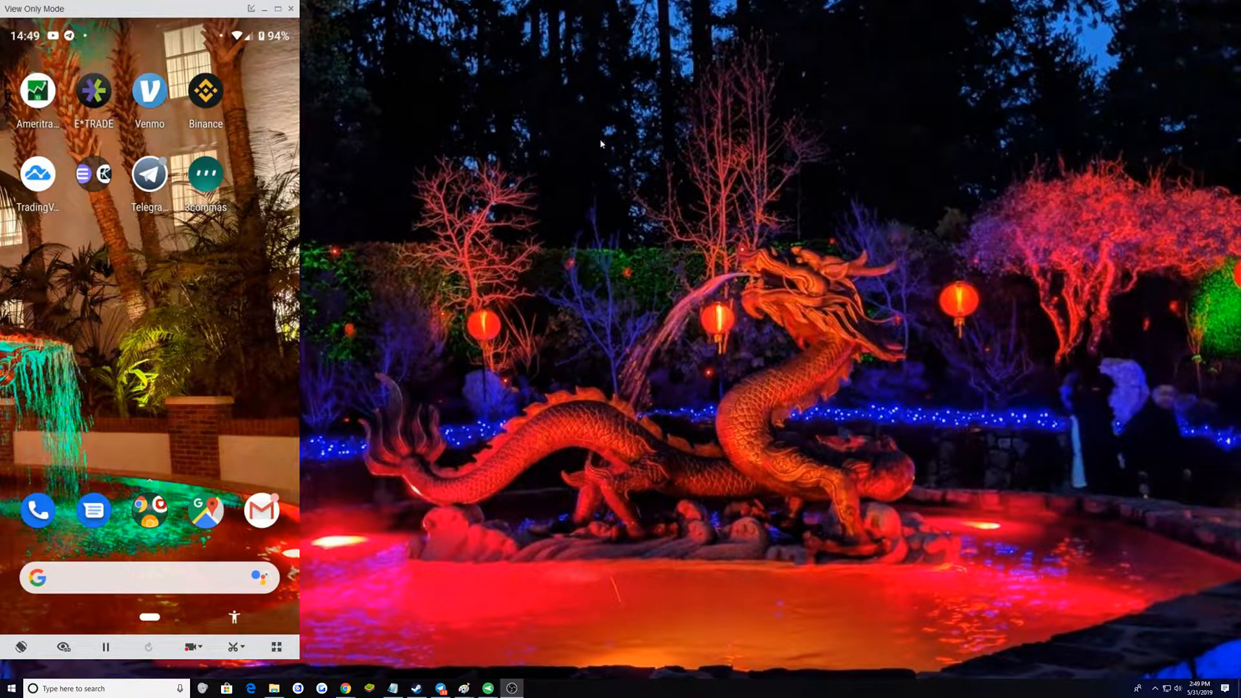
mouse_move(645, 214)
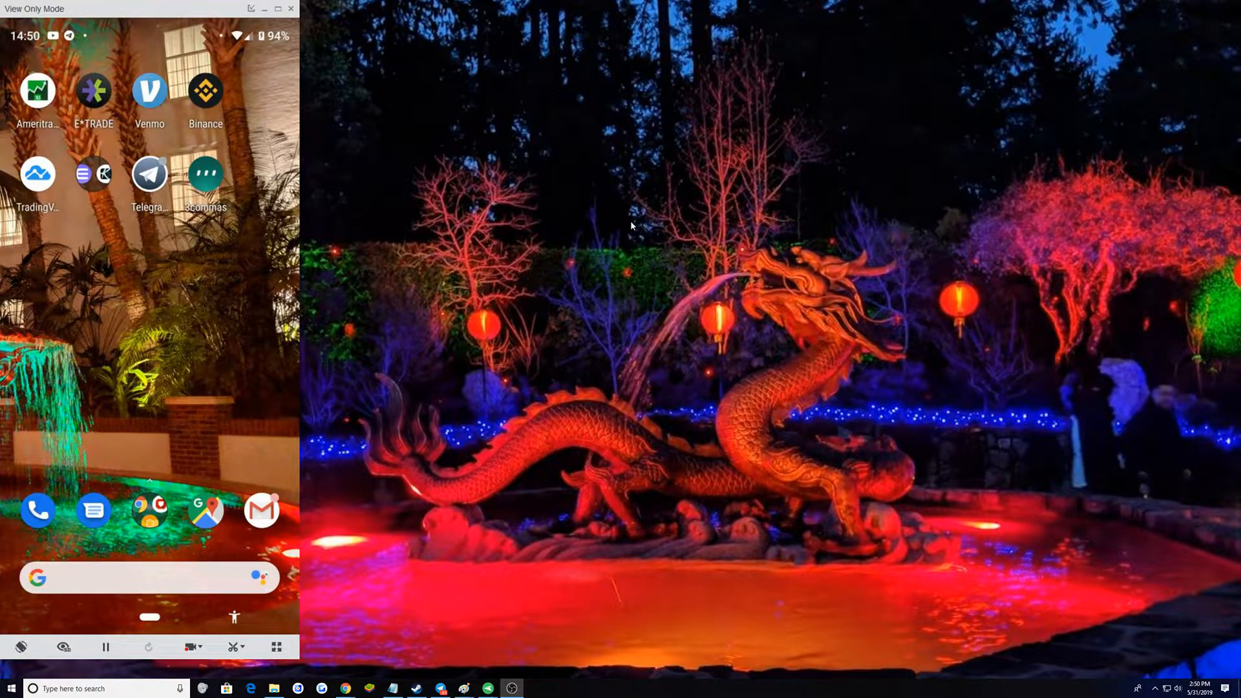
mouse_move(649, 275)
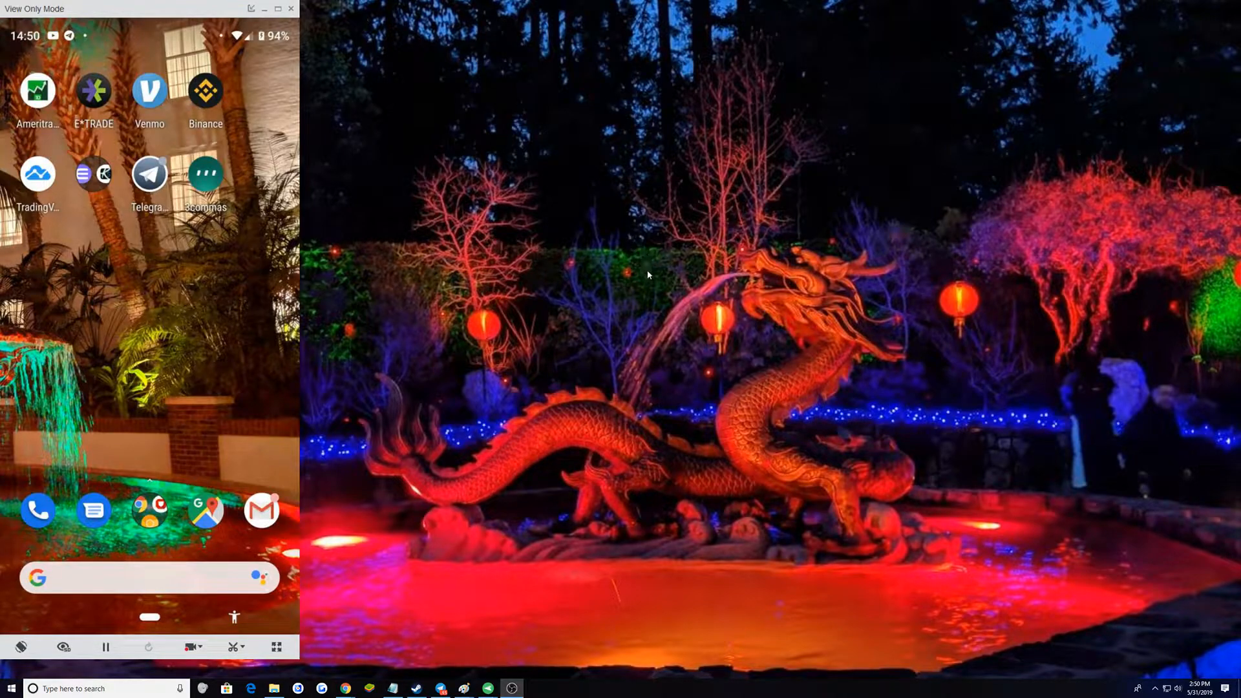
mouse_move(568, 252)
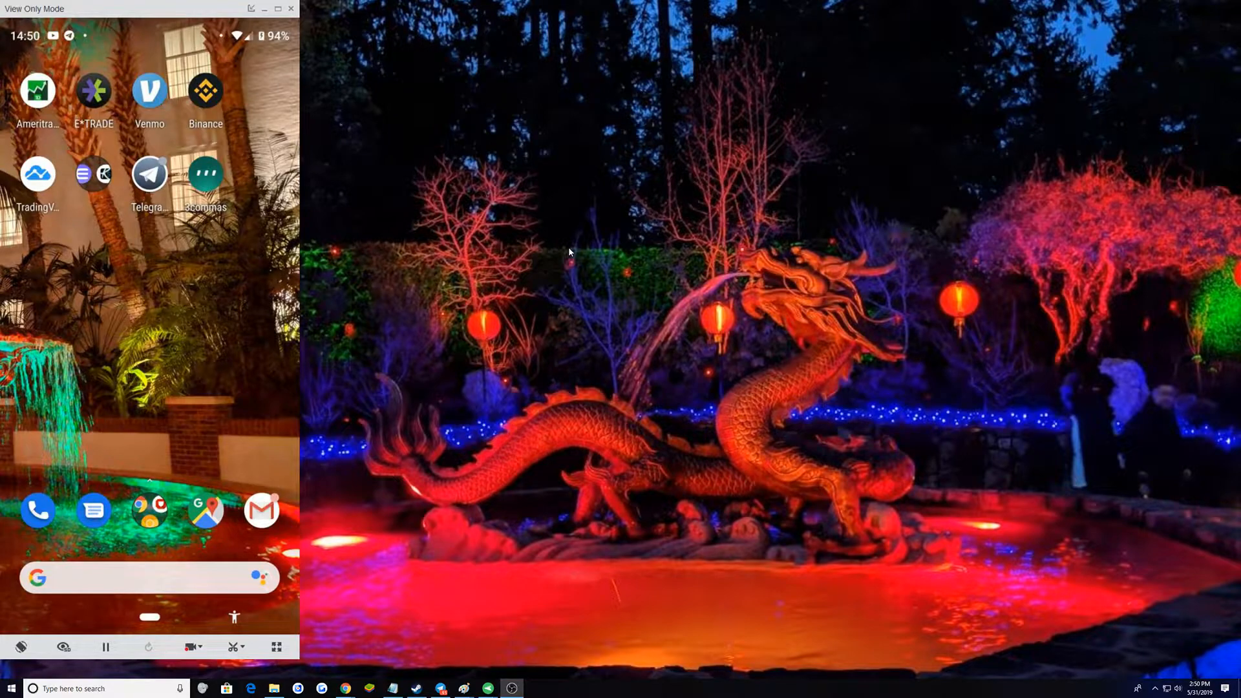
- Open Enjin Wallet's Linked Apps and delete Space Misfits via its menu
left_click(103, 174)
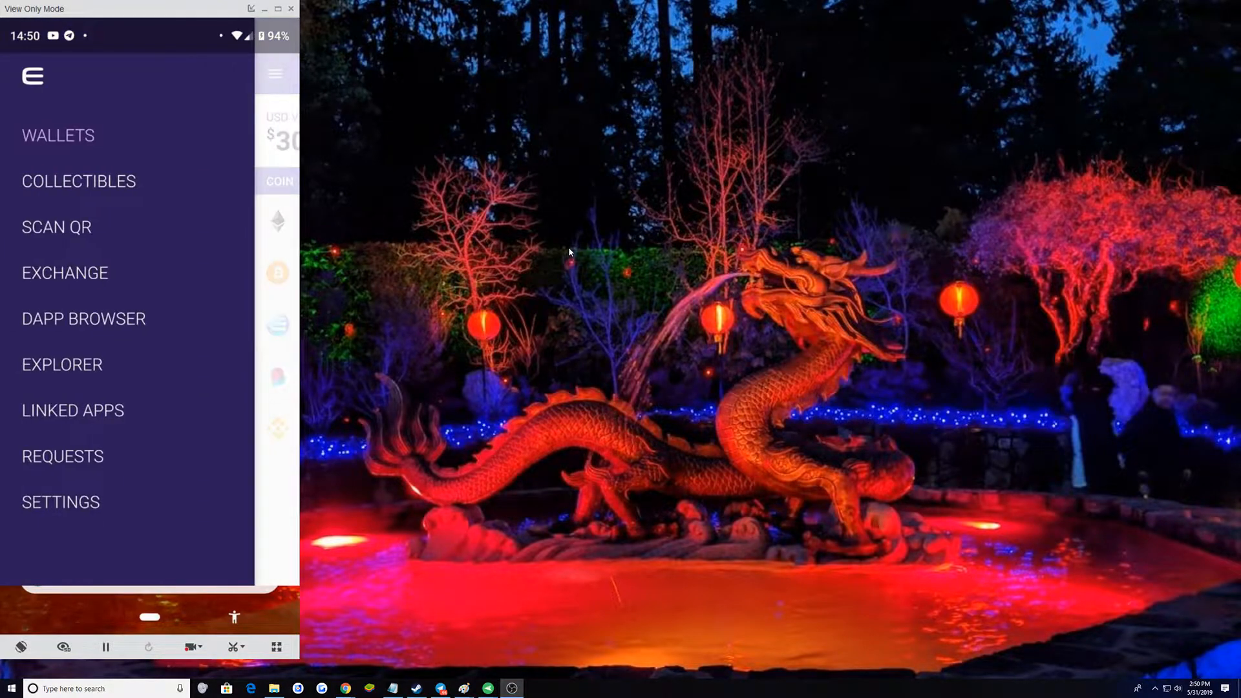
left_click(73, 410)
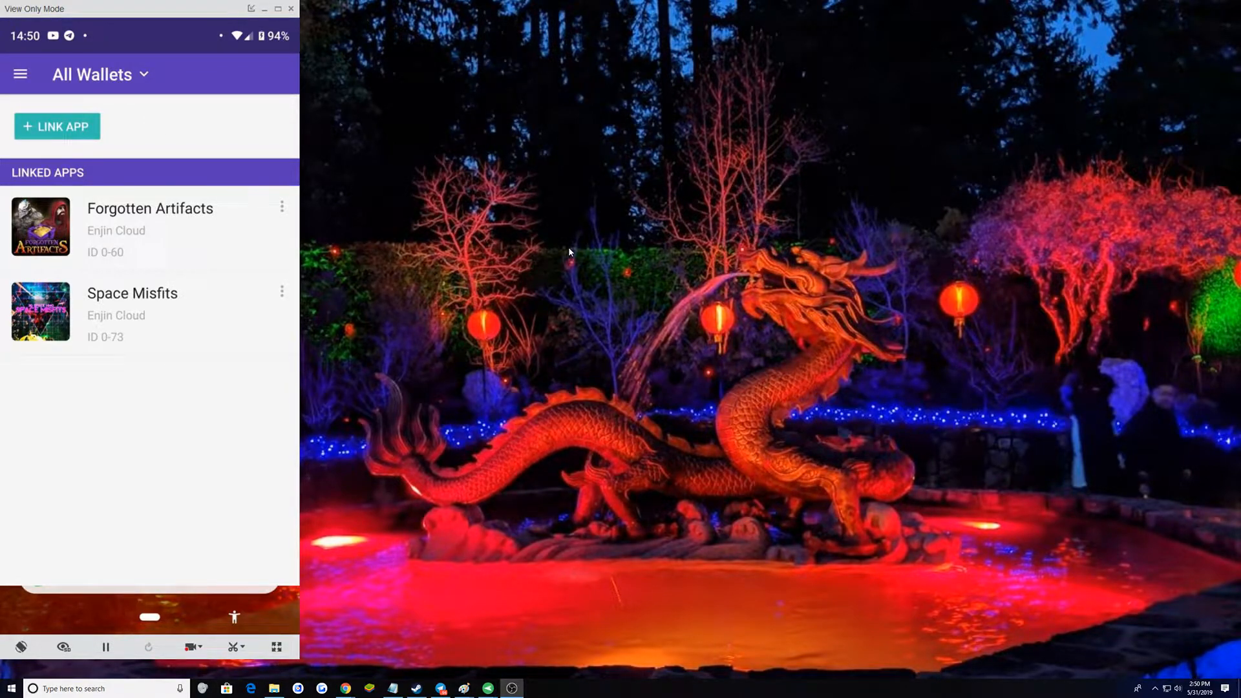
left_click(282, 292)
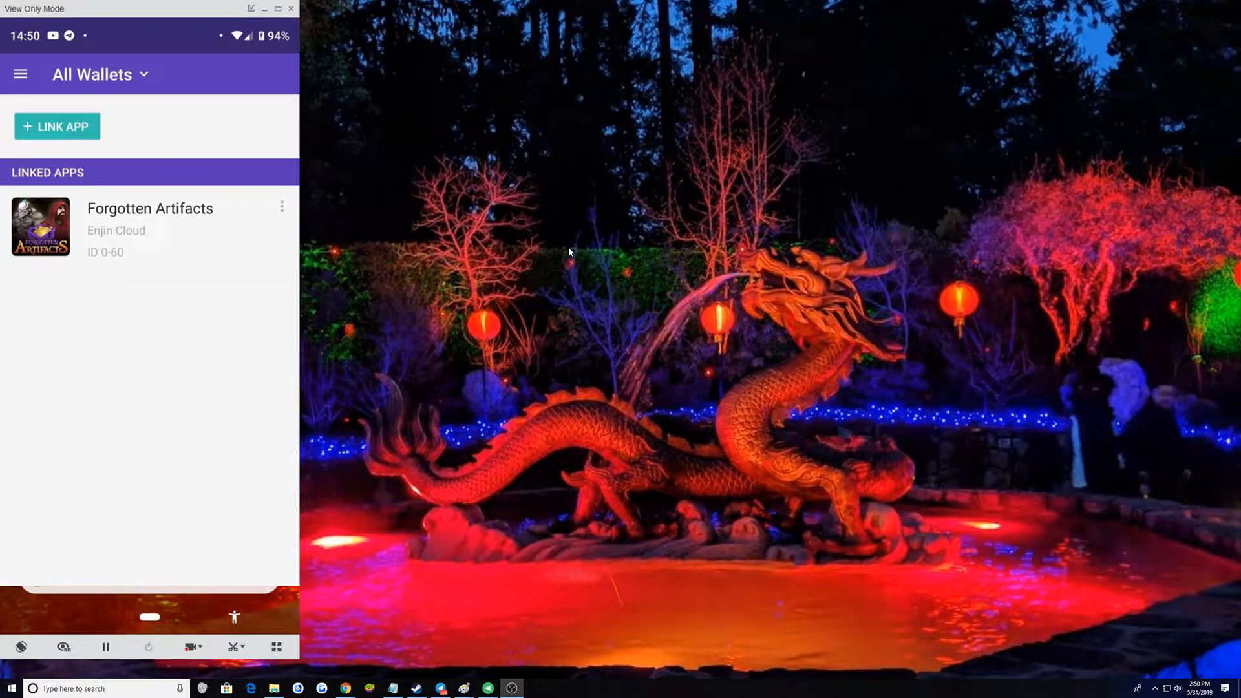
- Delete Forgotten Artifacts from the linked apps and confirm the removal
left_click(282, 207)
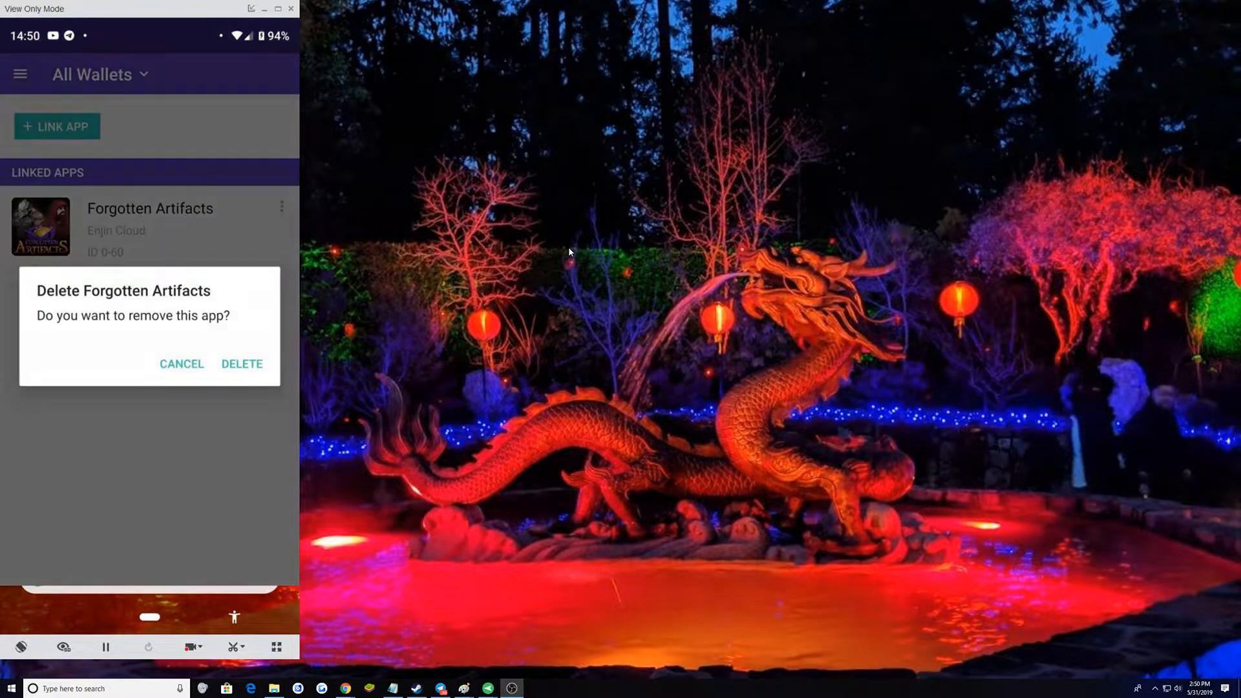
left_click(241, 363)
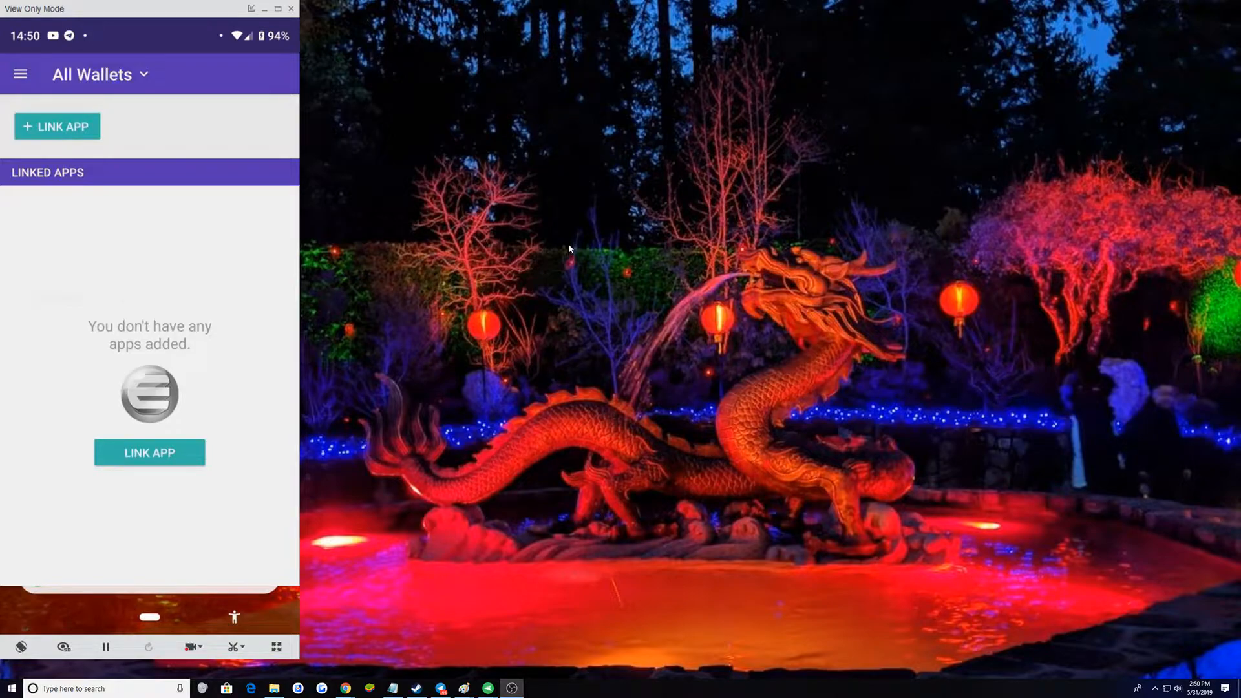
mouse_move(774, 477)
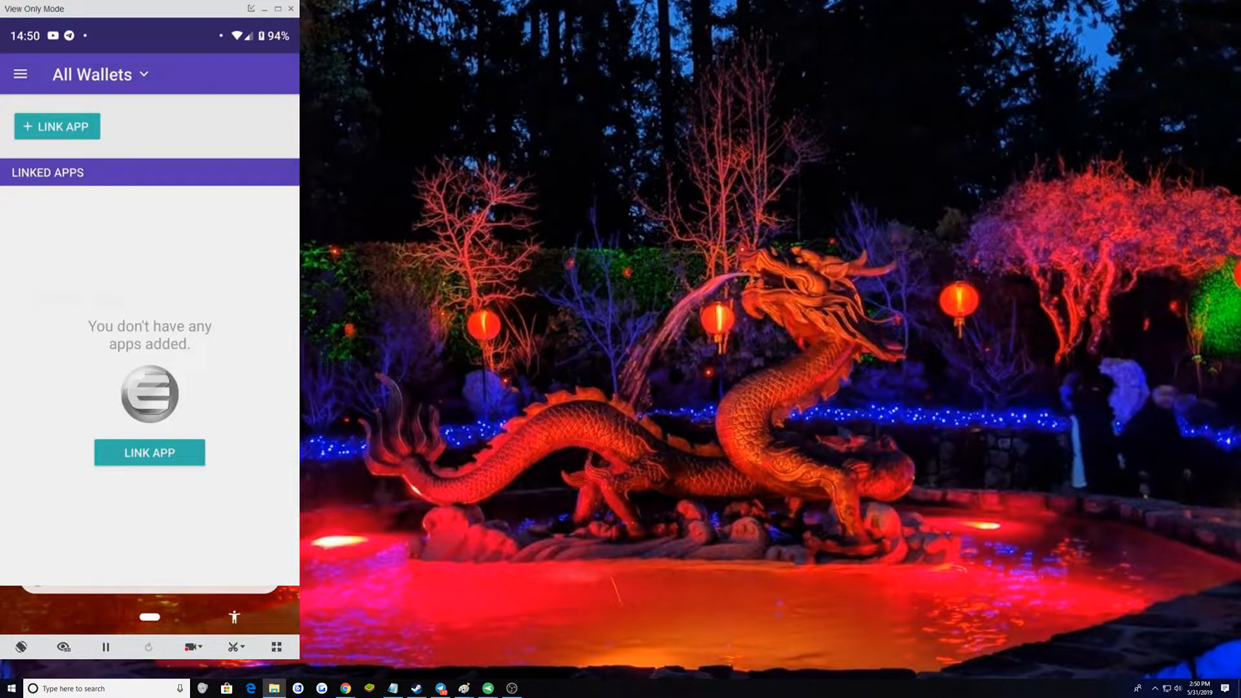
mouse_move(1065, 420)
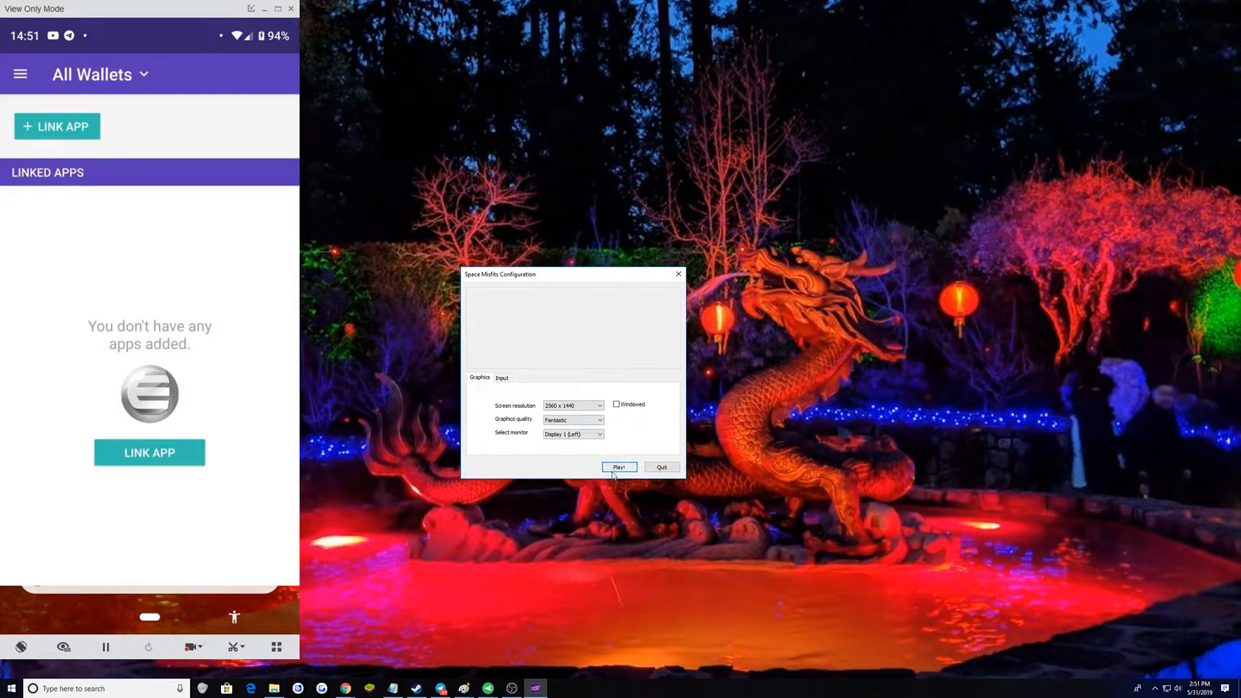
- Launch Space Misfits with current display settings and choose New user
left_click(619, 467)
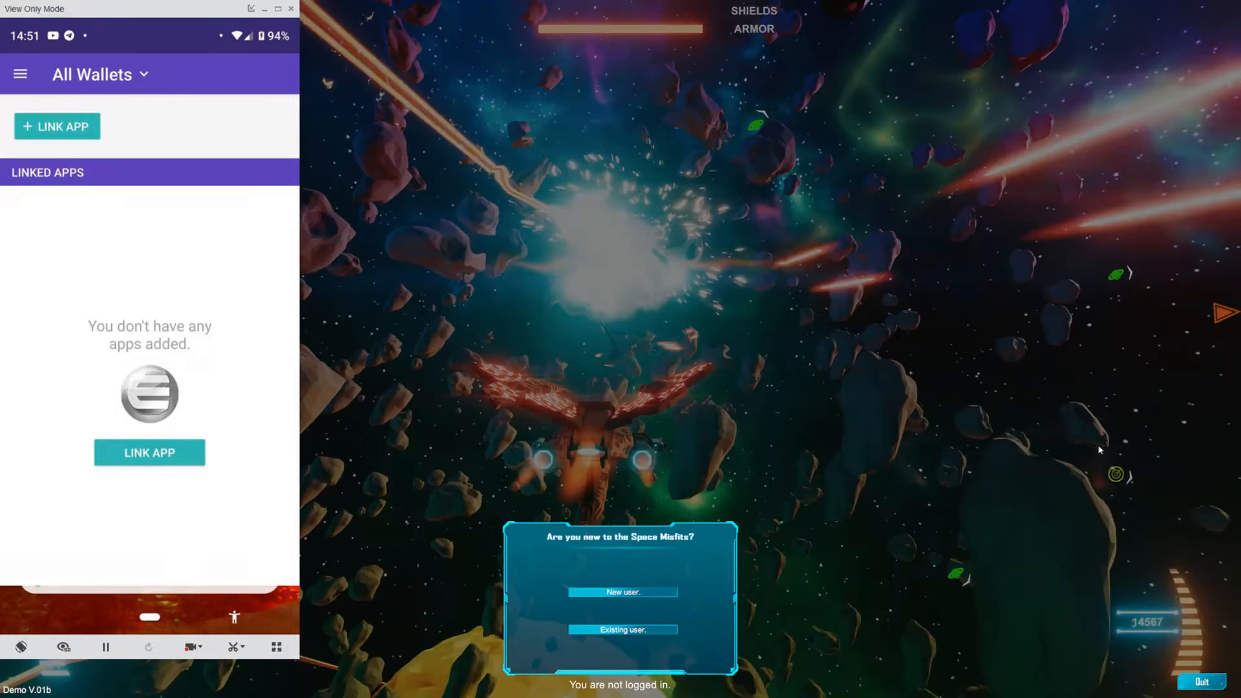
mouse_move(740, 566)
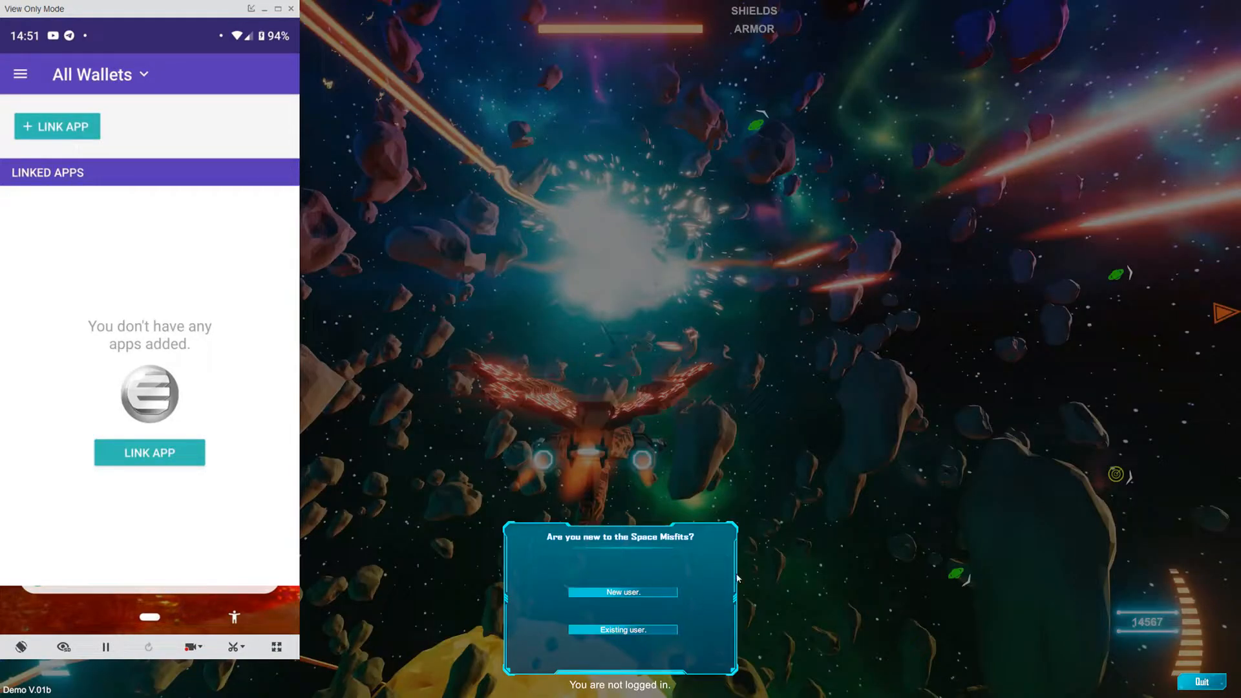
left_click(621, 592)
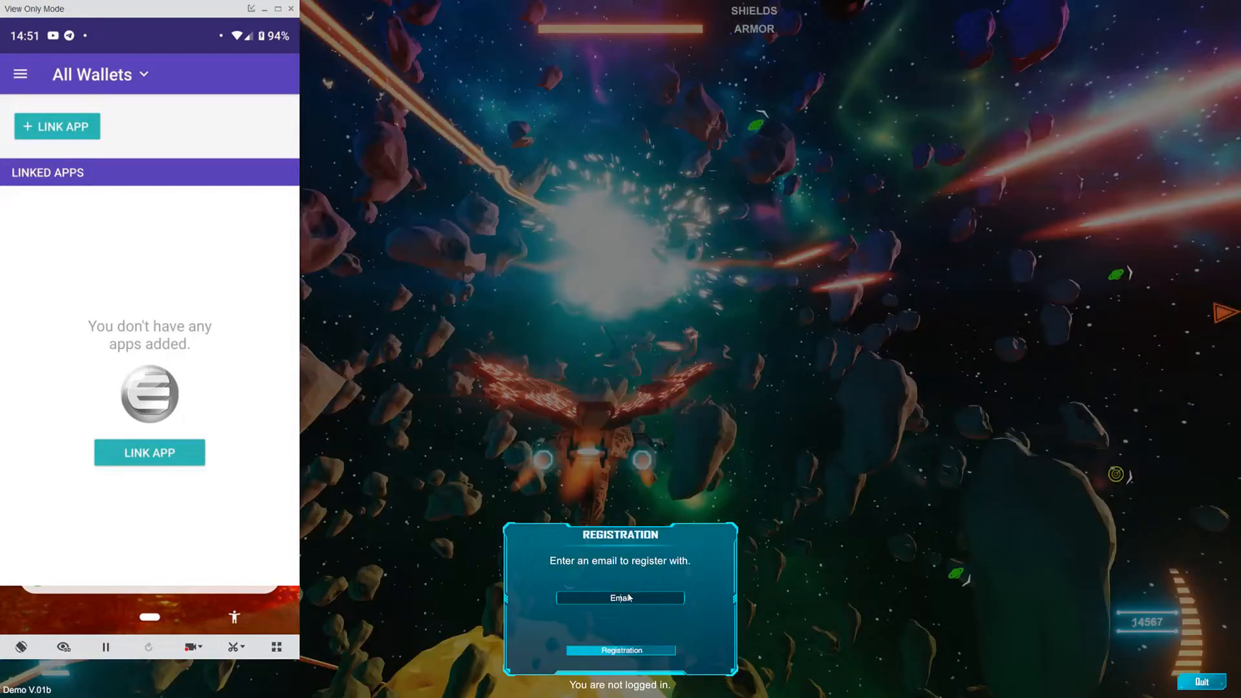
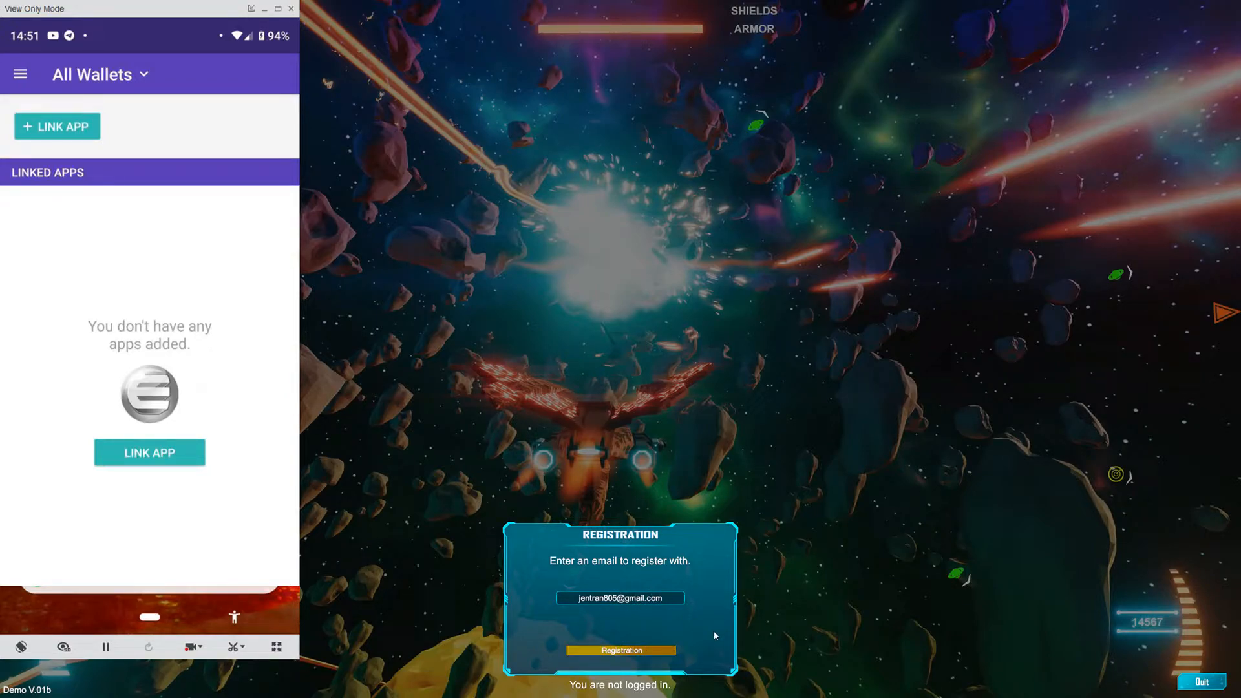
left_click(621, 649)
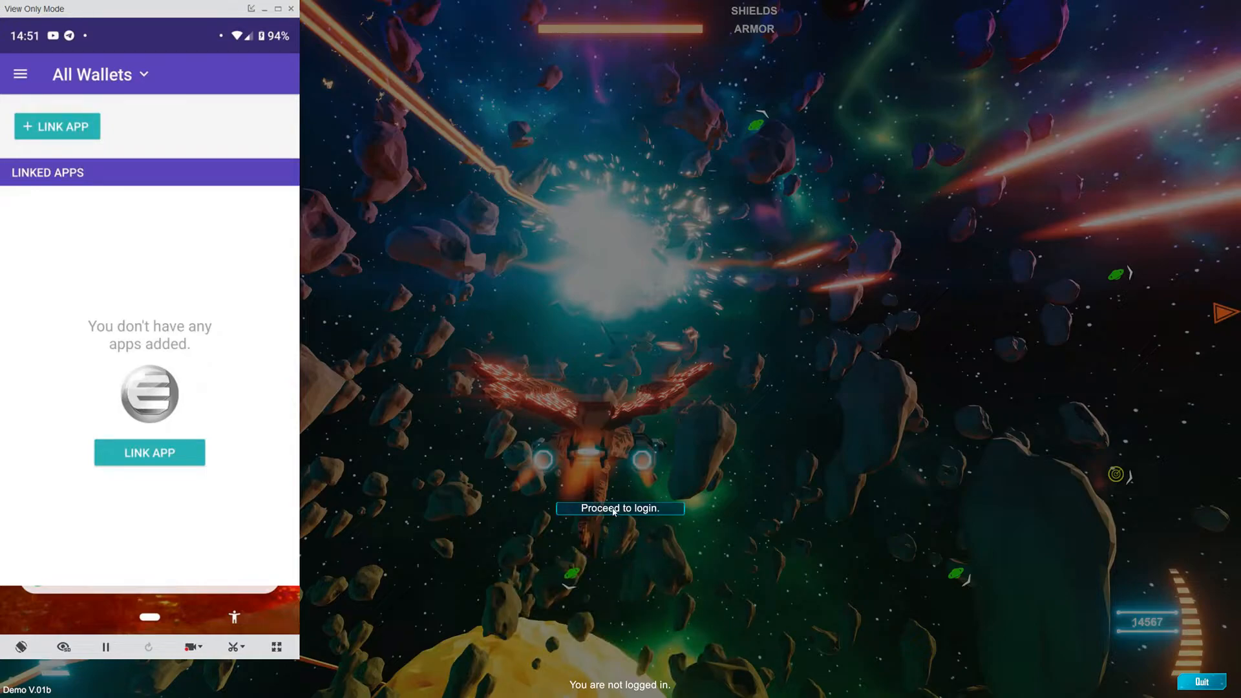
left_click(620, 508)
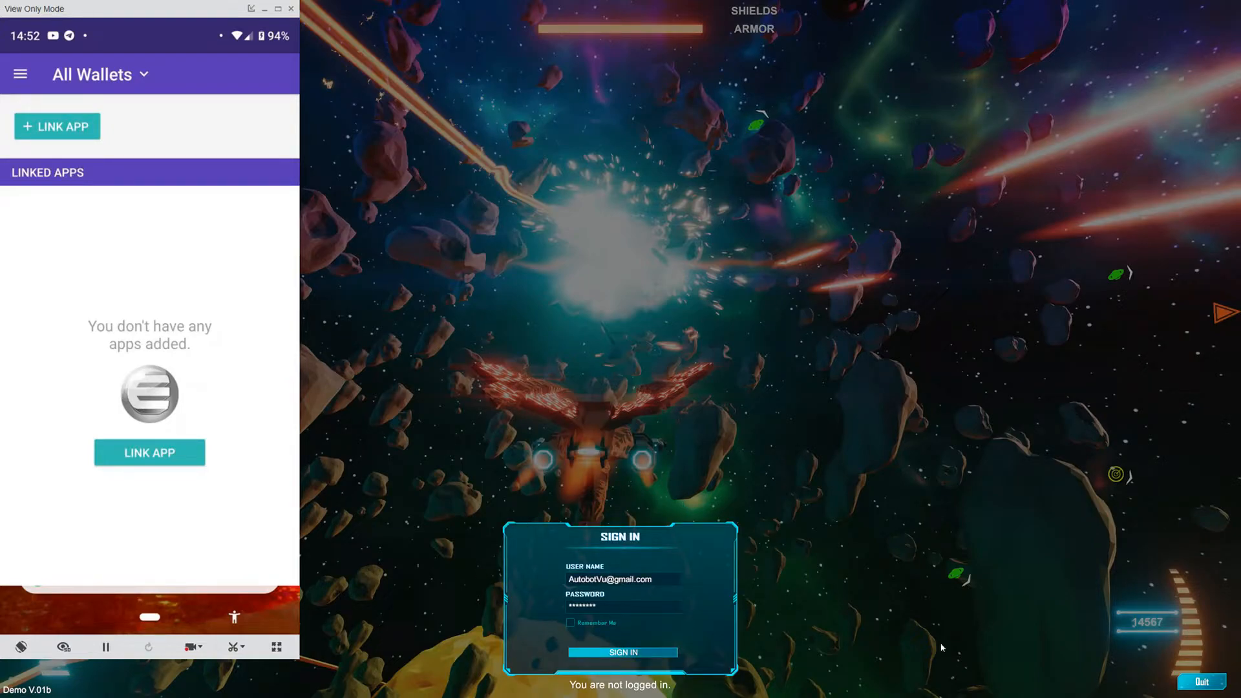
mouse_move(1125, 645)
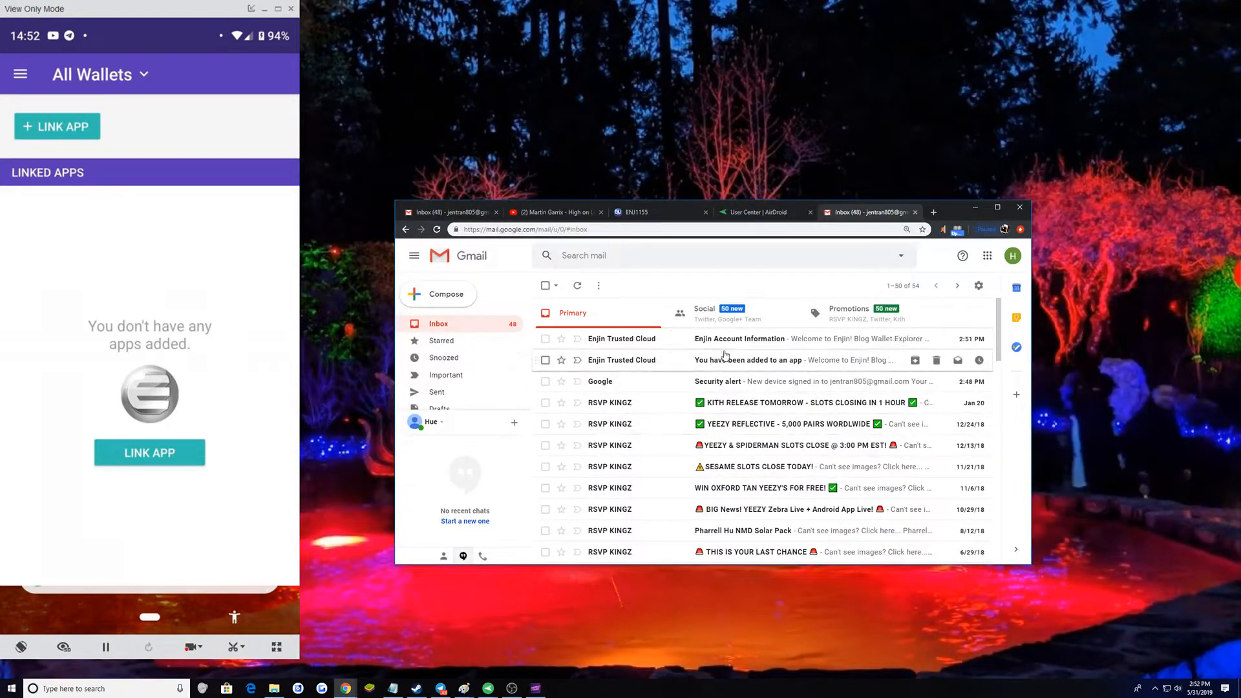
mouse_move(760, 339)
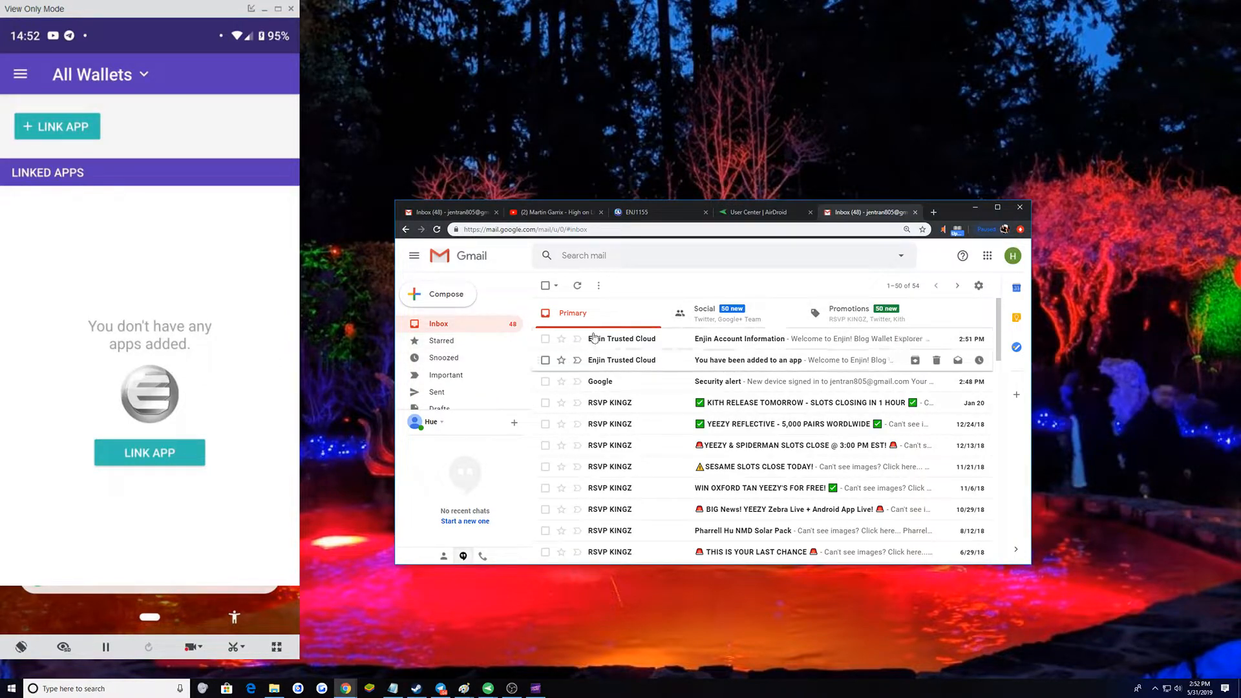
- Open the Enjin account email in Gmail and select the account password
left_click(740, 339)
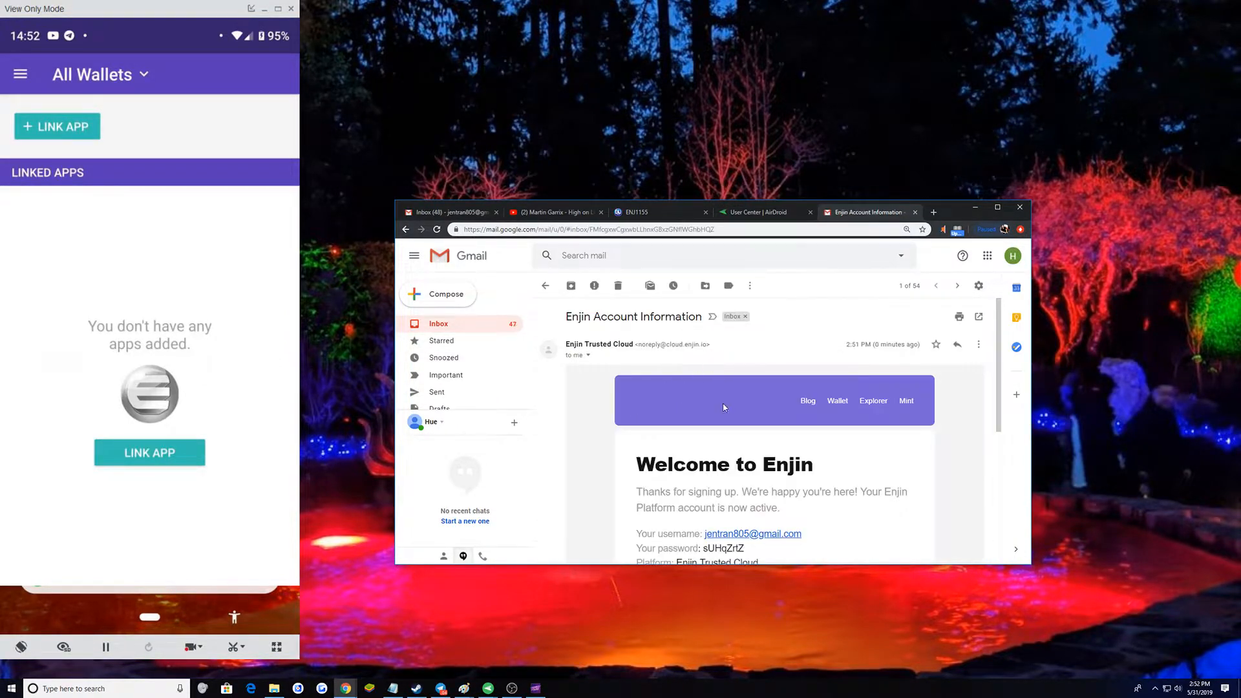
scroll("down", 3)
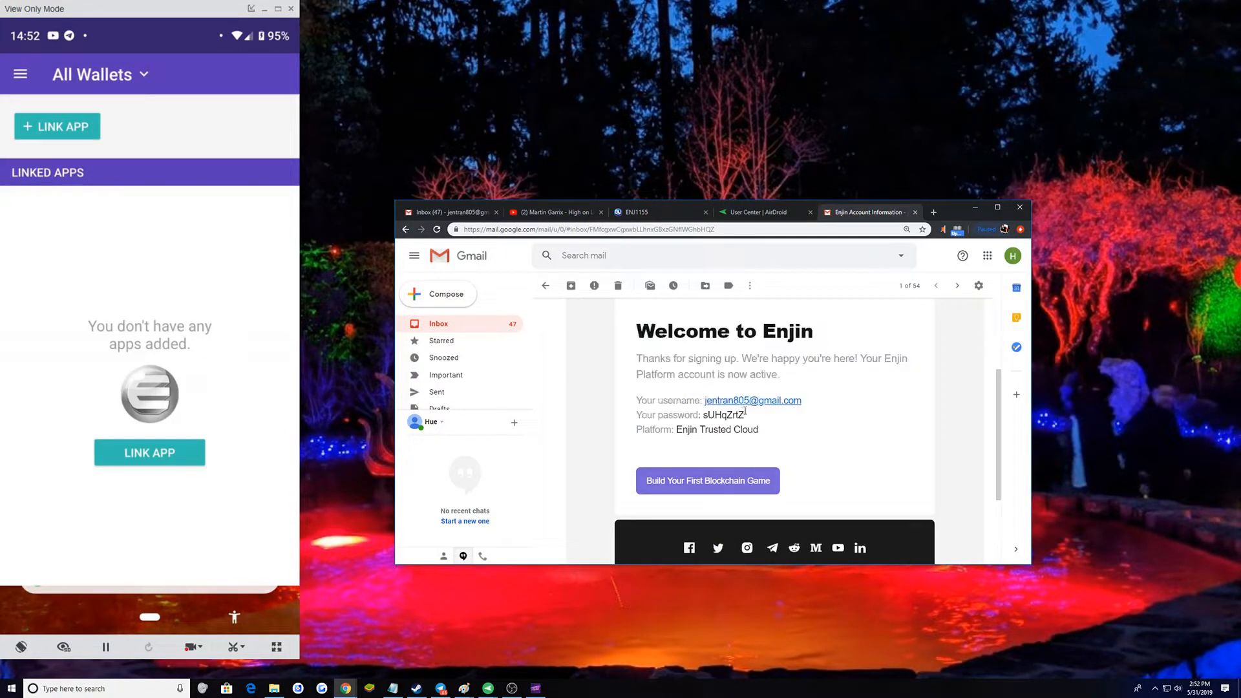
scroll("up", 3)
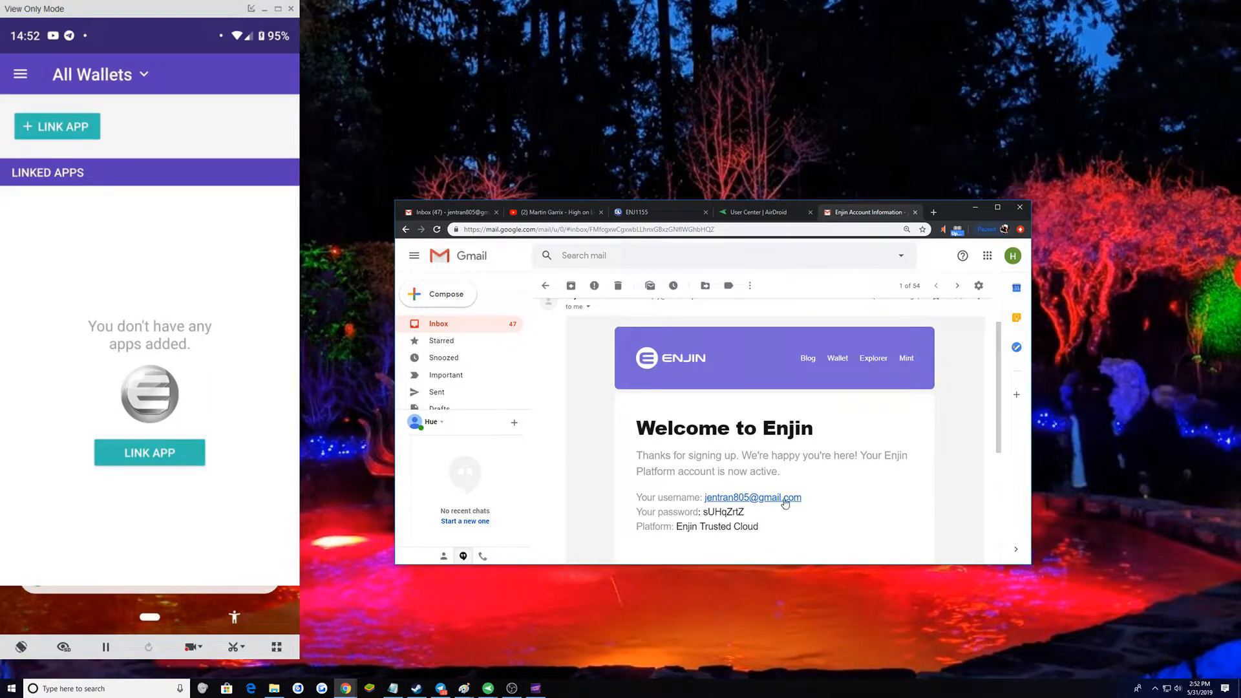
mouse_move(777, 520)
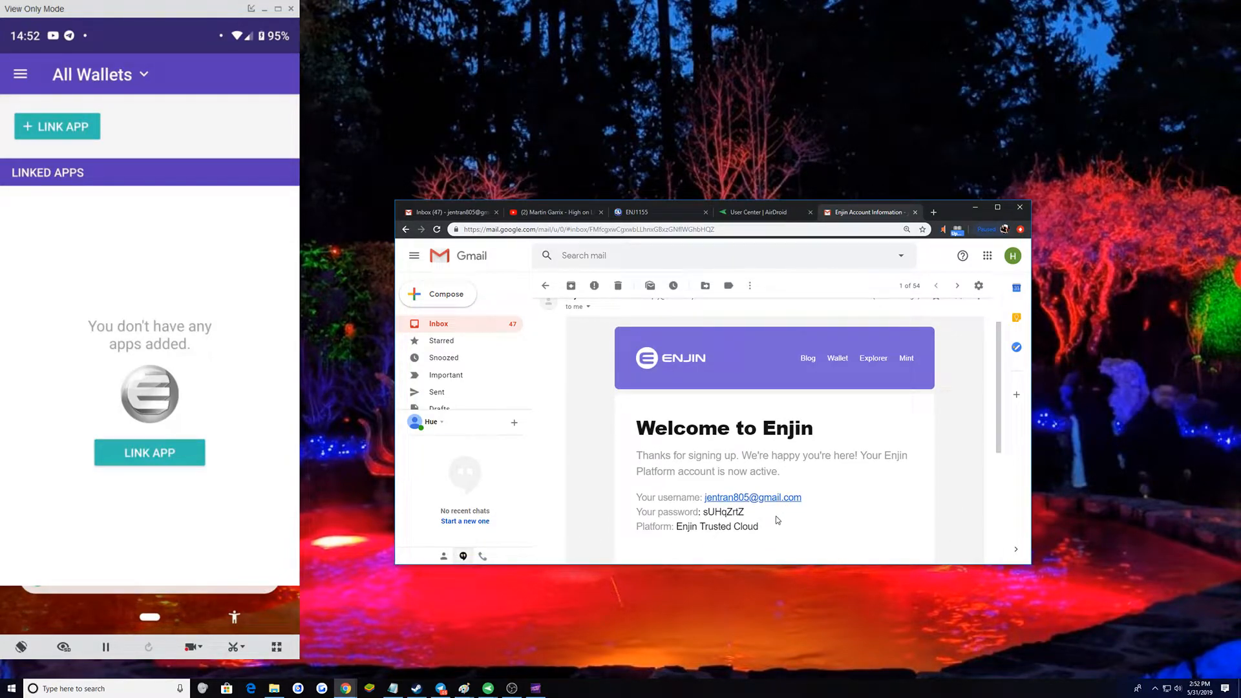
scroll("down", 3)
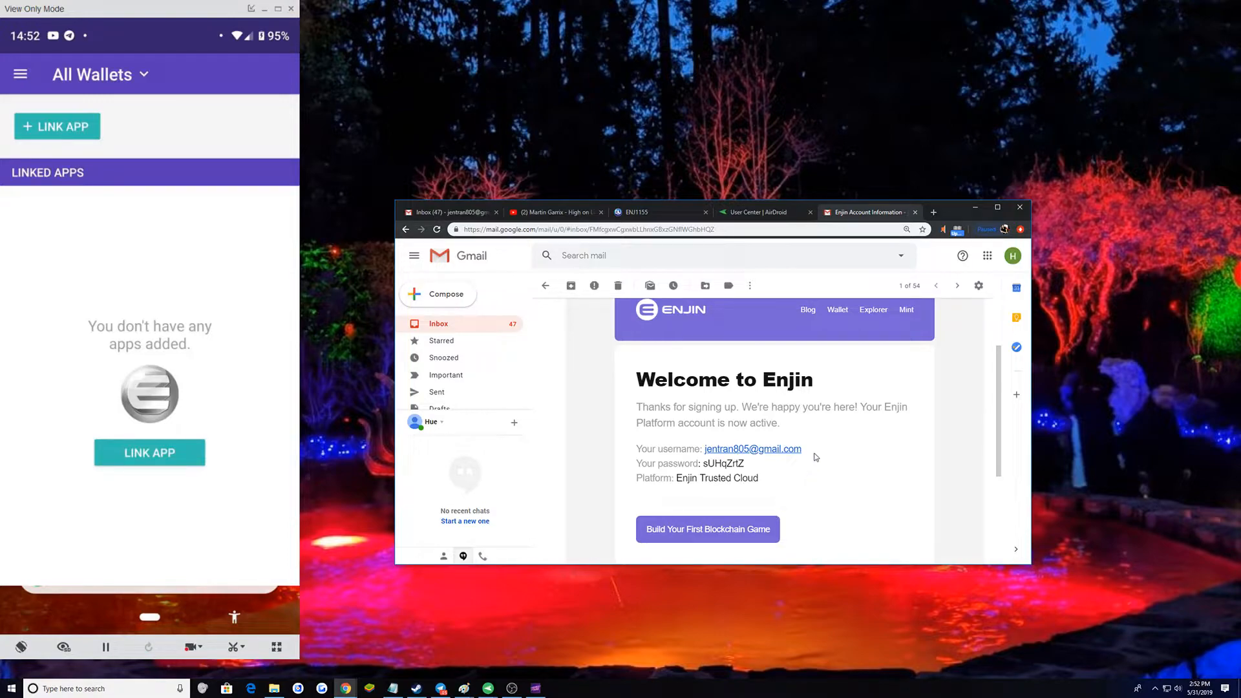
double_click(753, 449)
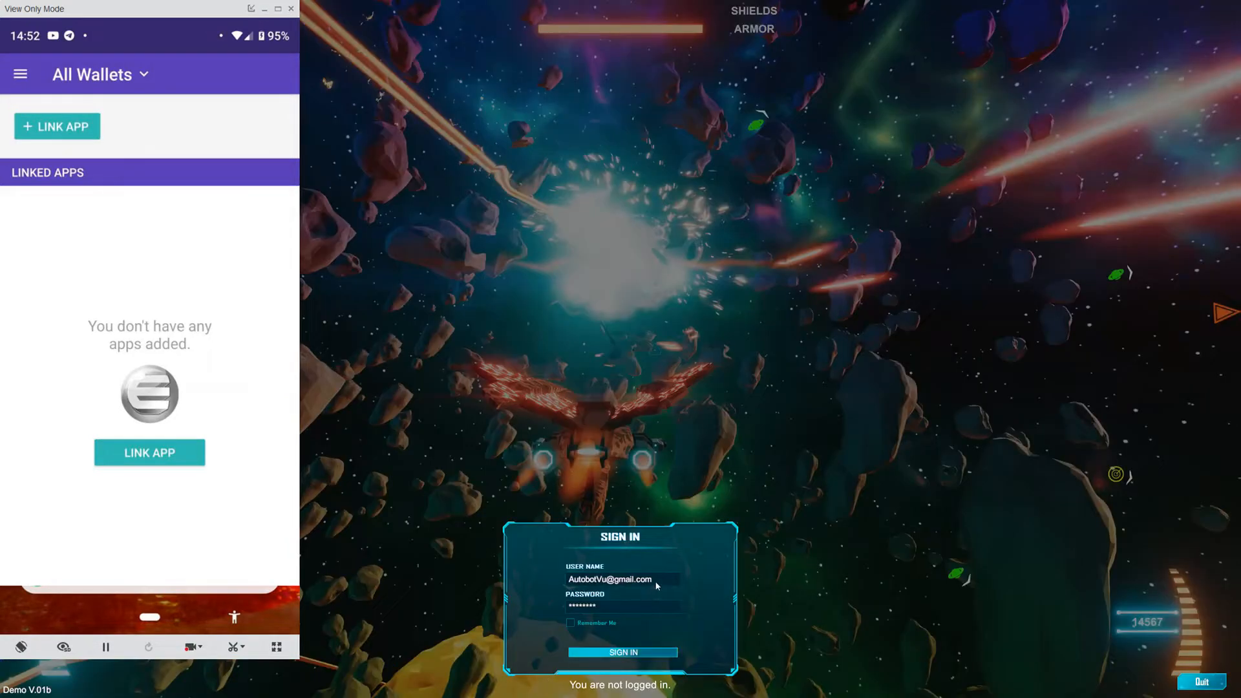
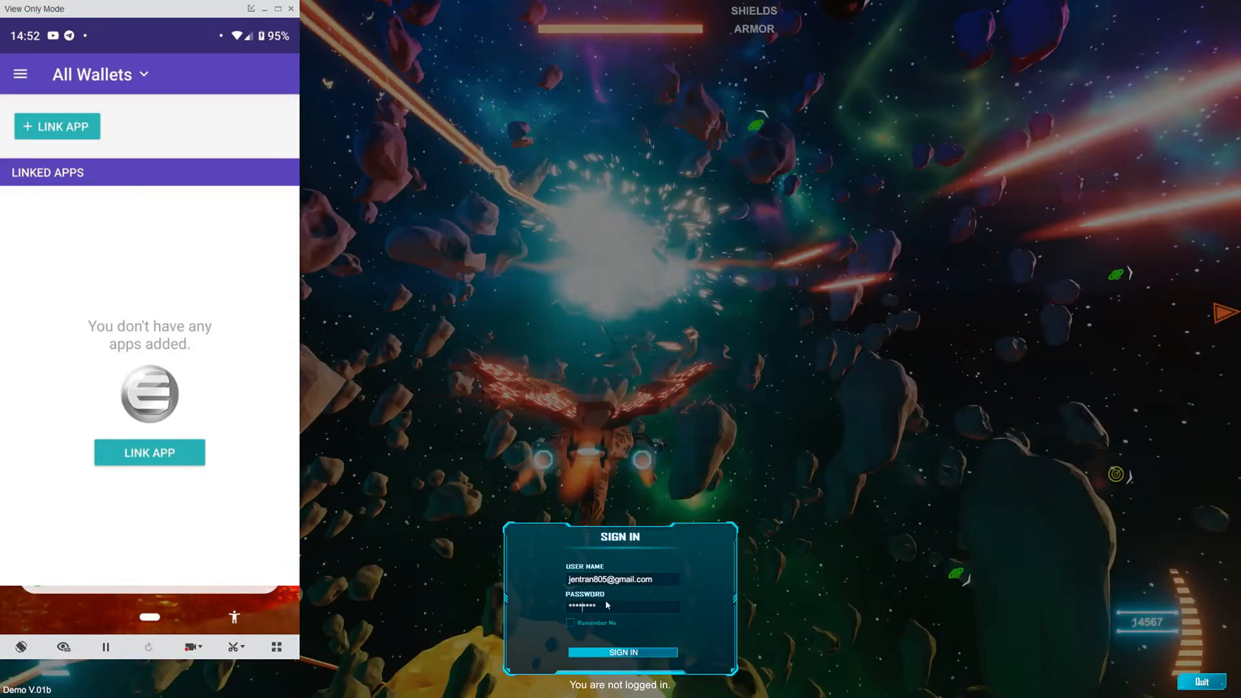
mouse_move(625, 624)
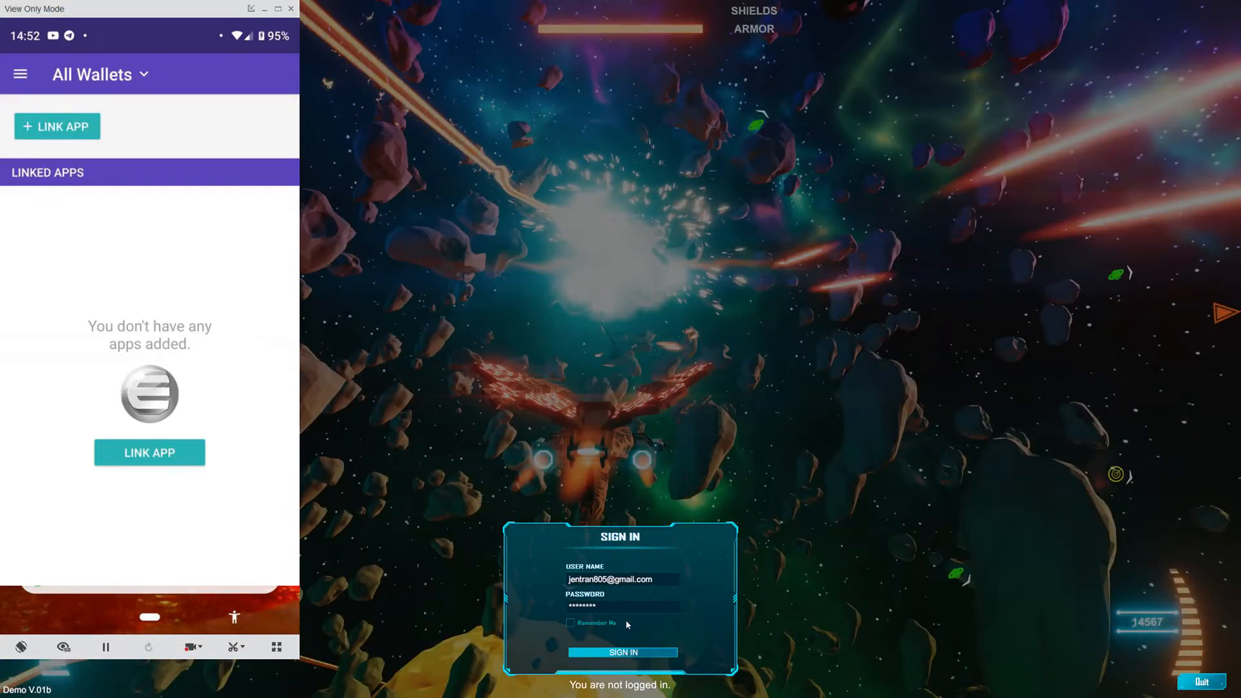
left_click(622, 653)
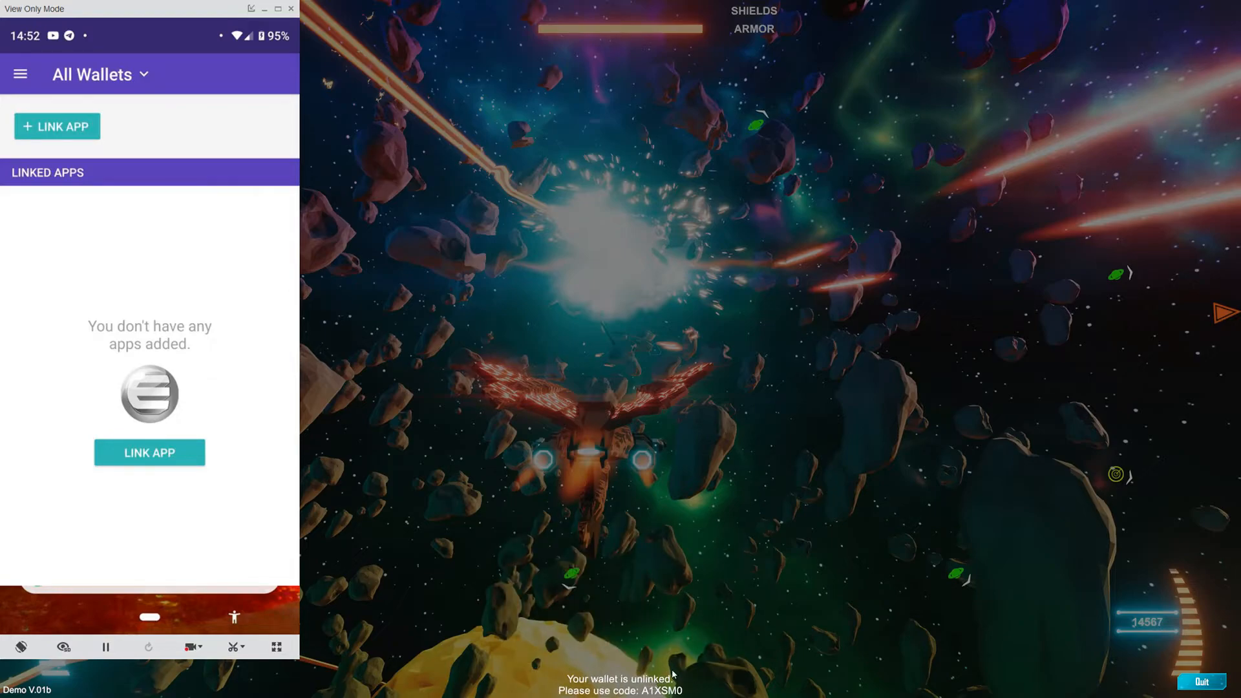
mouse_move(705, 606)
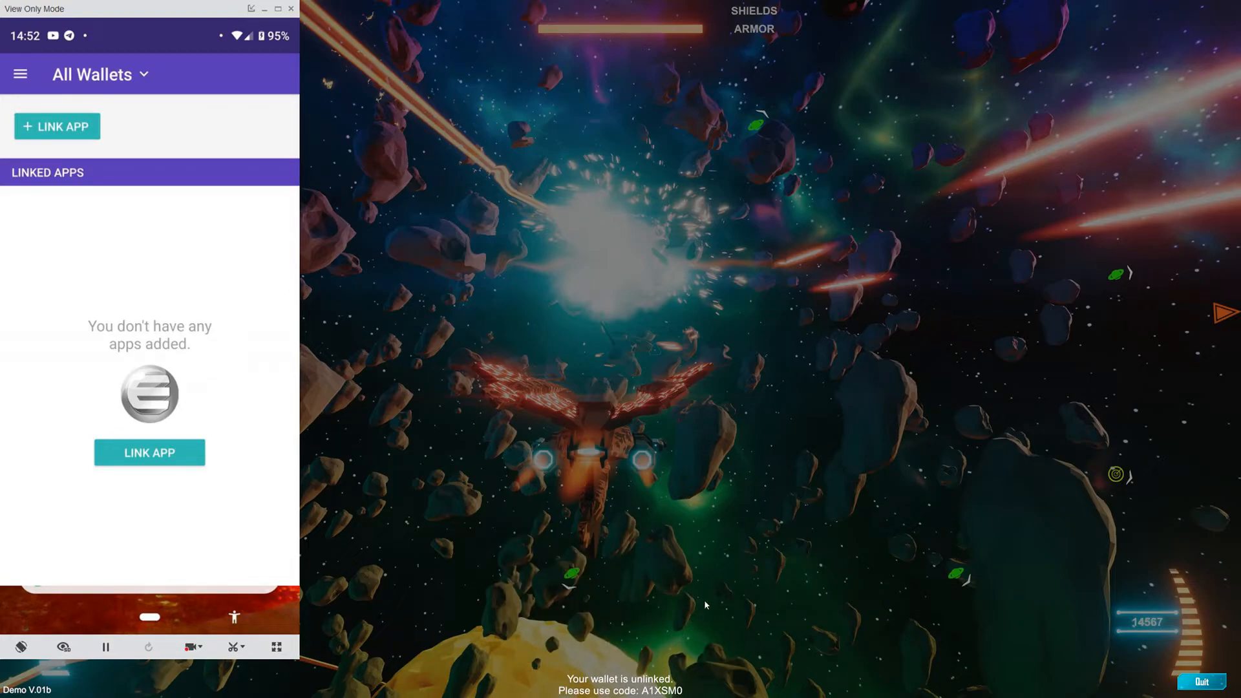
mouse_move(741, 589)
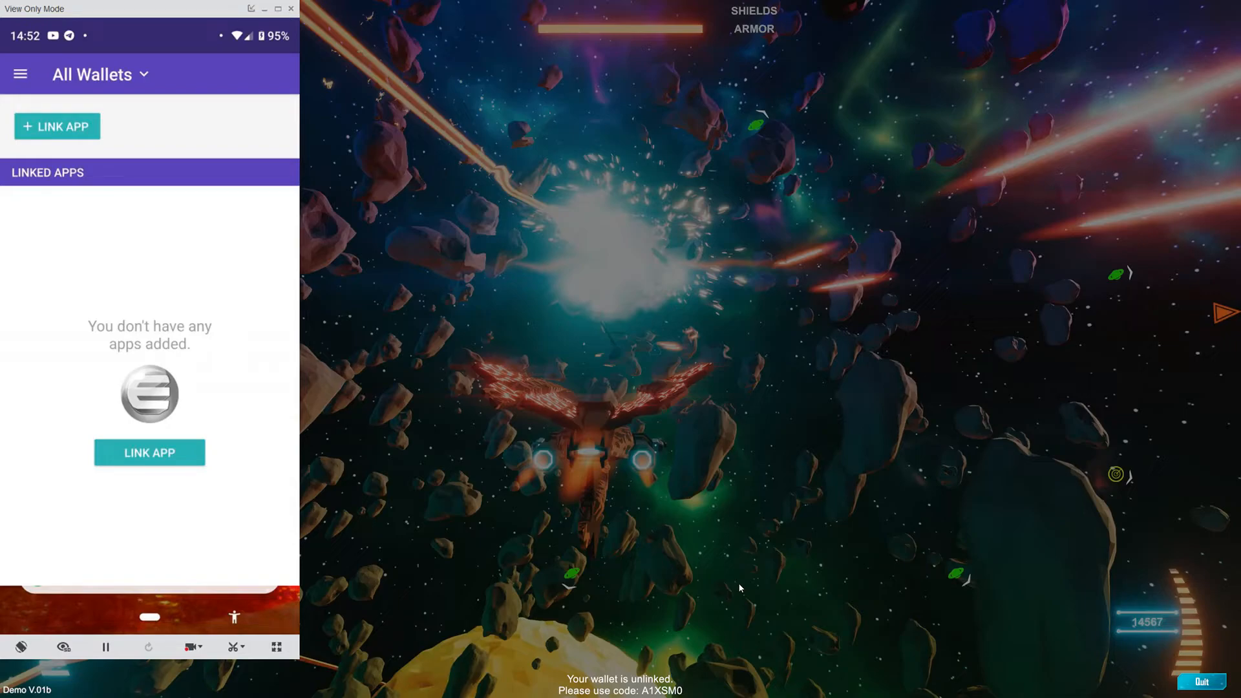
- Switch Enjin Wallet from All Wallets to the Main Wallet
left_click(99, 74)
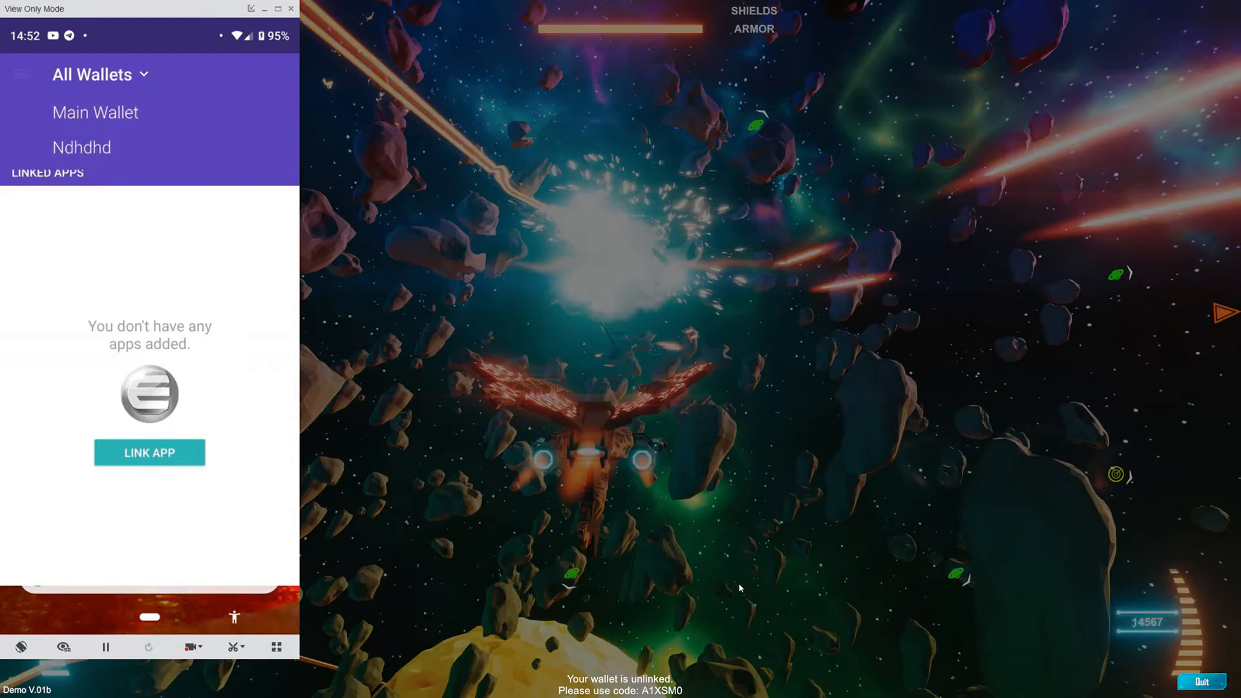
left_click(95, 112)
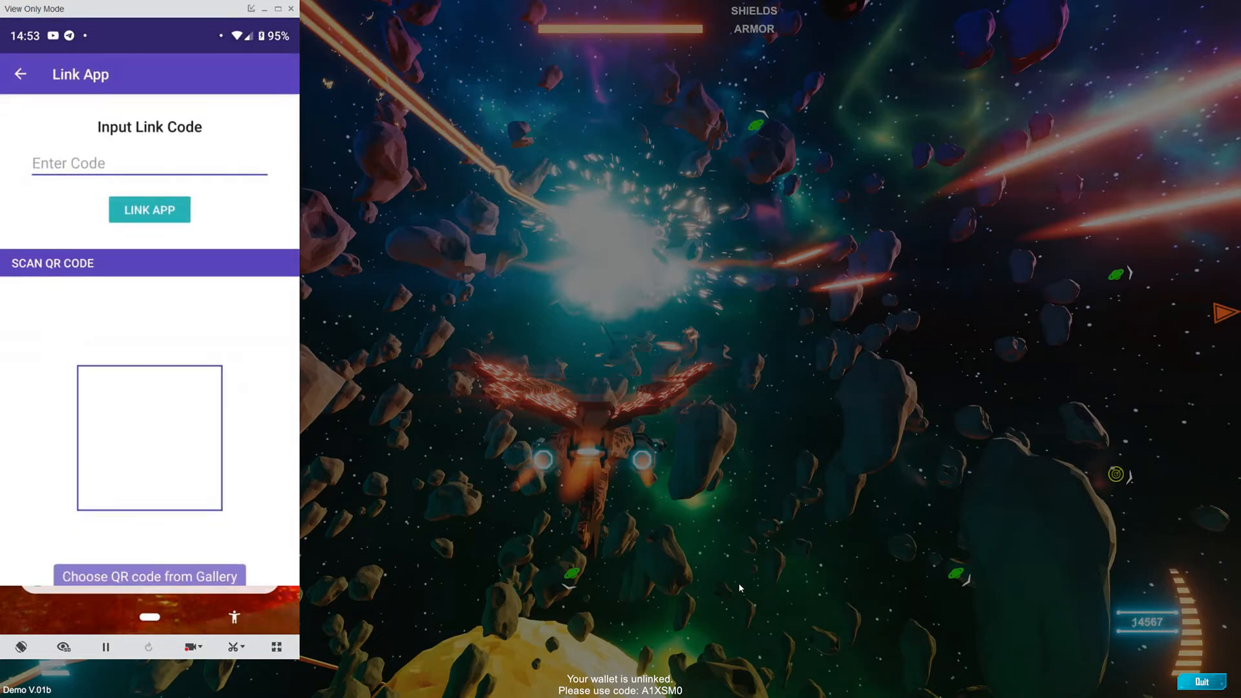
left_click(149, 163)
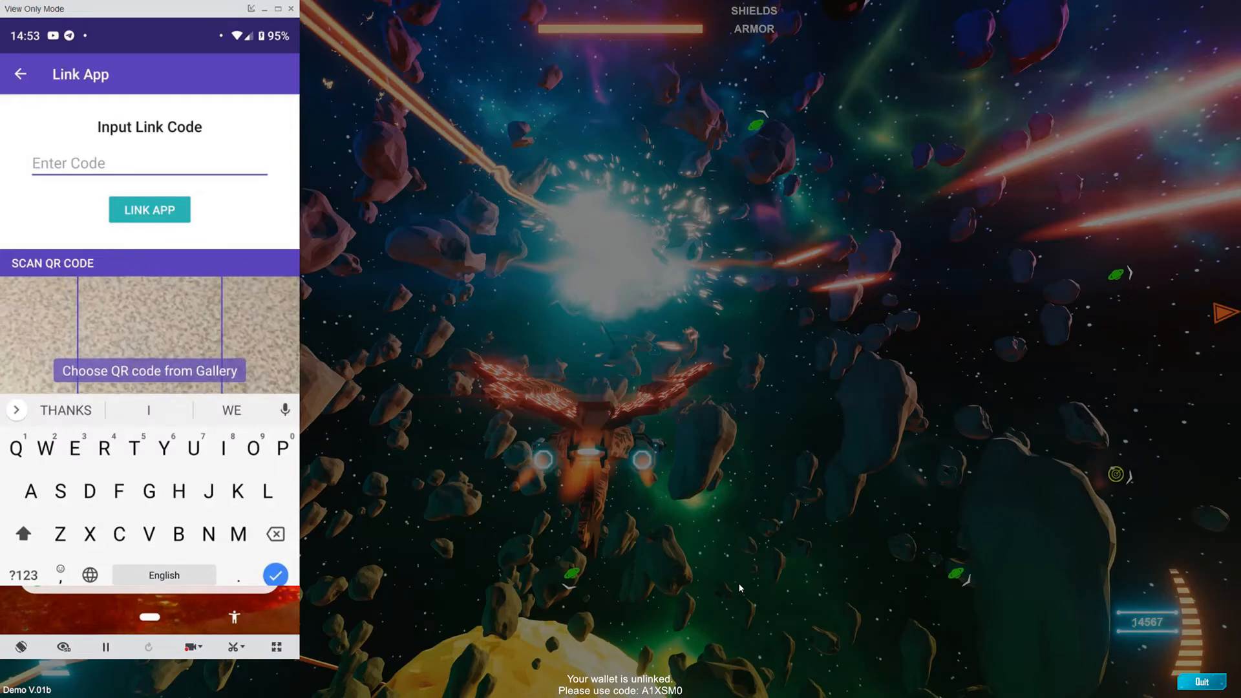
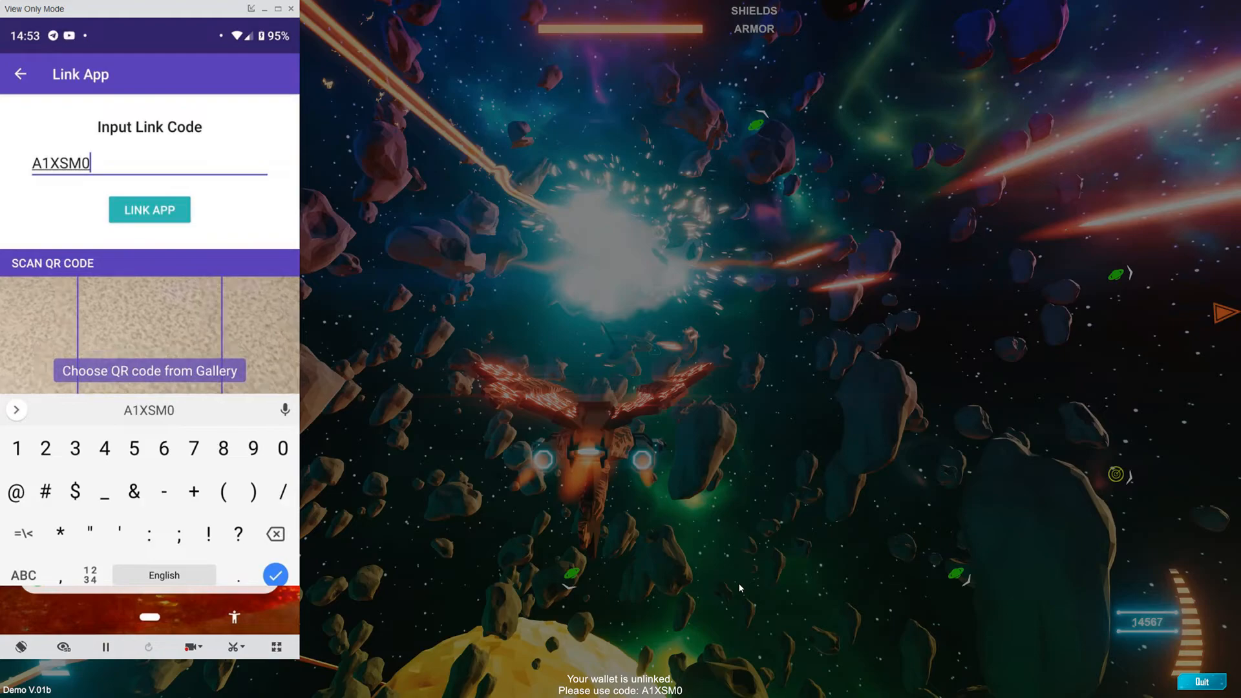
left_click(150, 210)
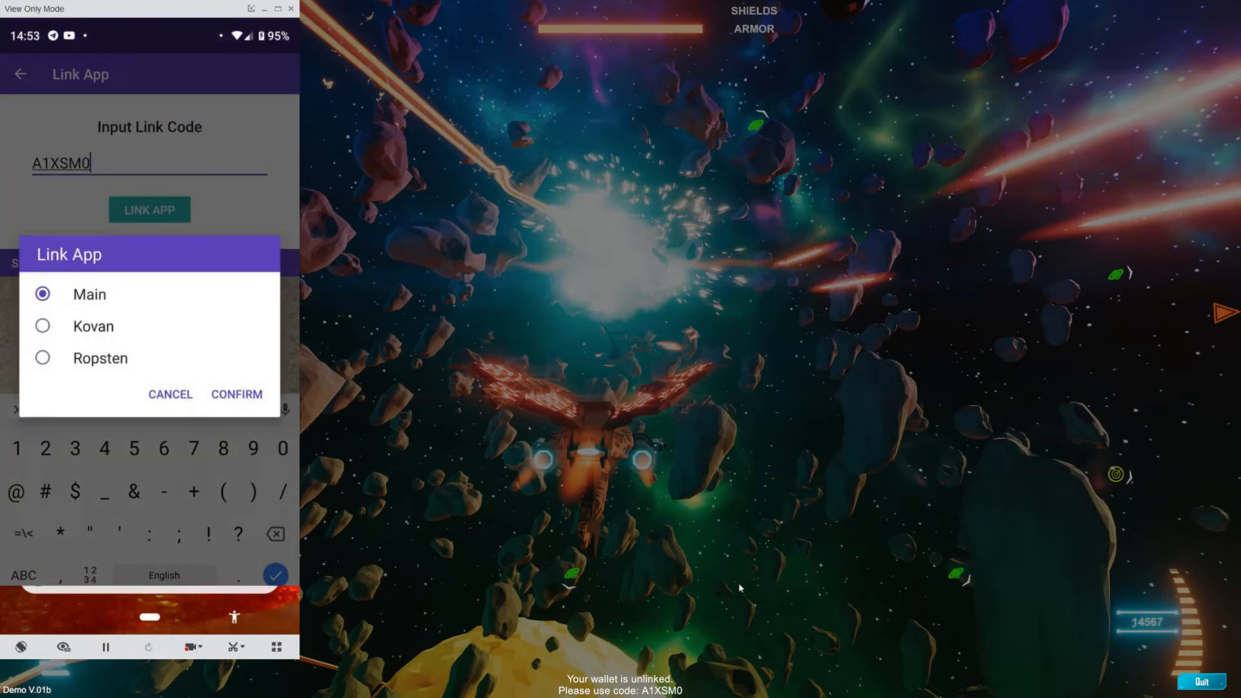
- Confirm linking on the Main network and dismiss the success message
left_click(236, 394)
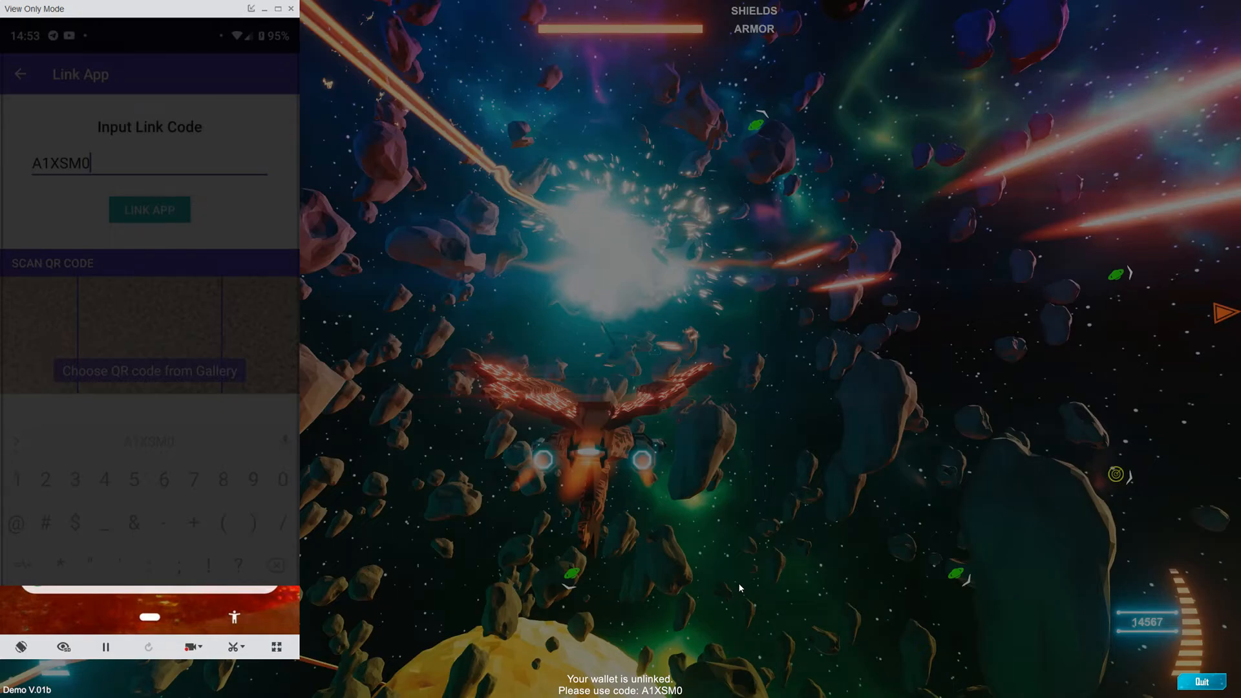
left_click(150, 209)
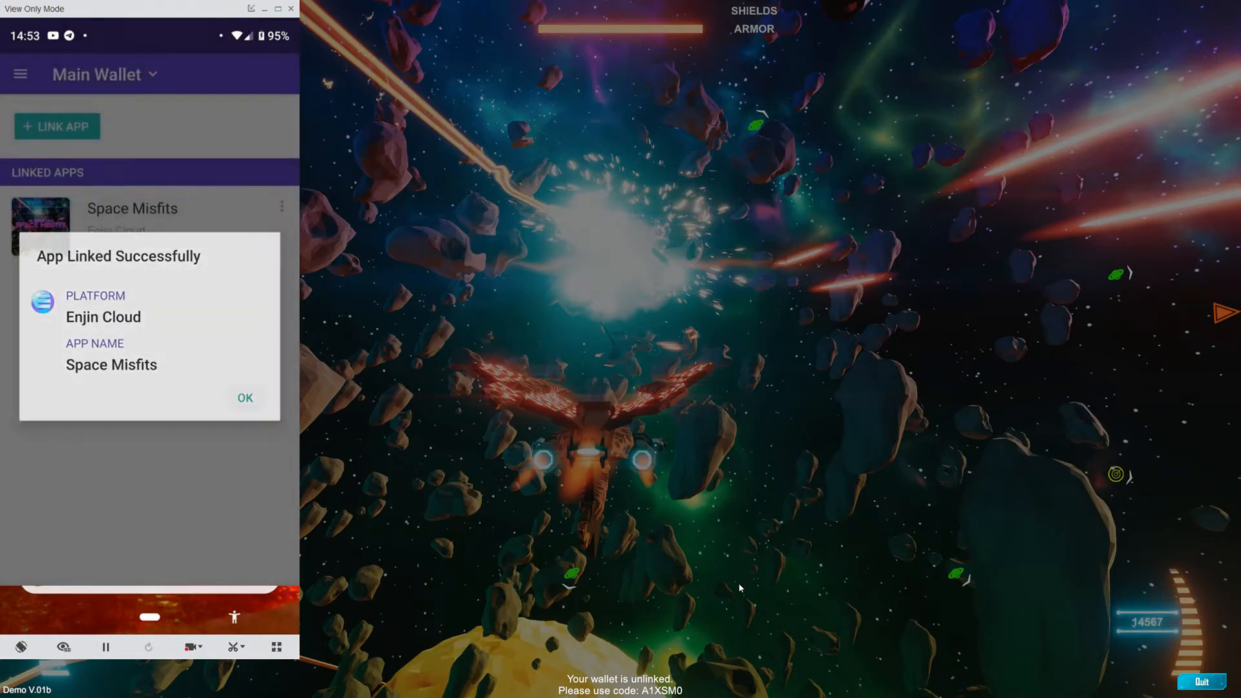
left_click(245, 397)
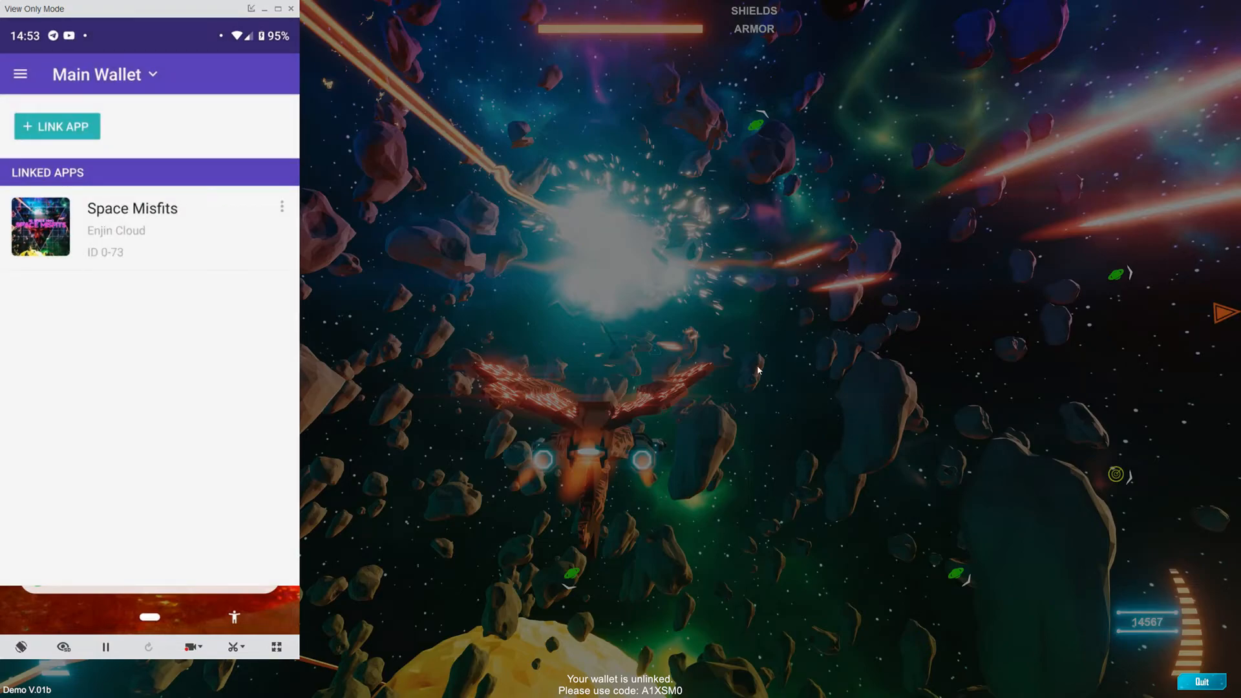
mouse_move(1174, 675)
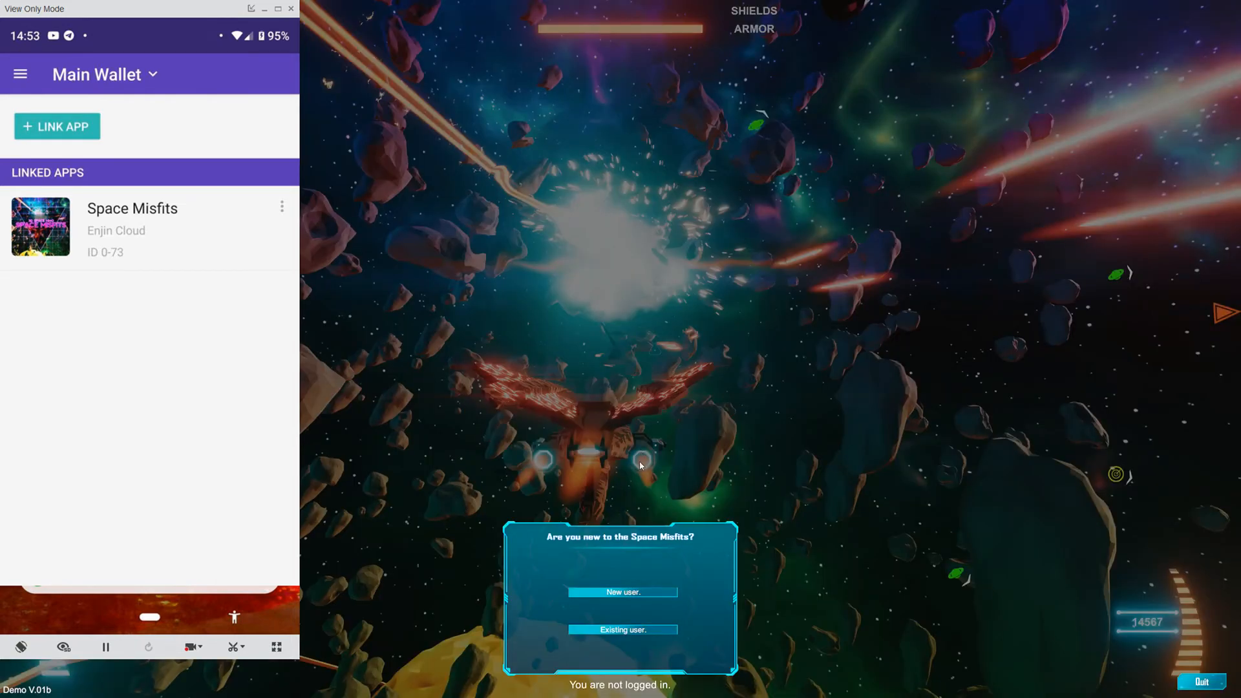
- Choose Existing user and sign in again with the filled-in credentials
left_click(622, 629)
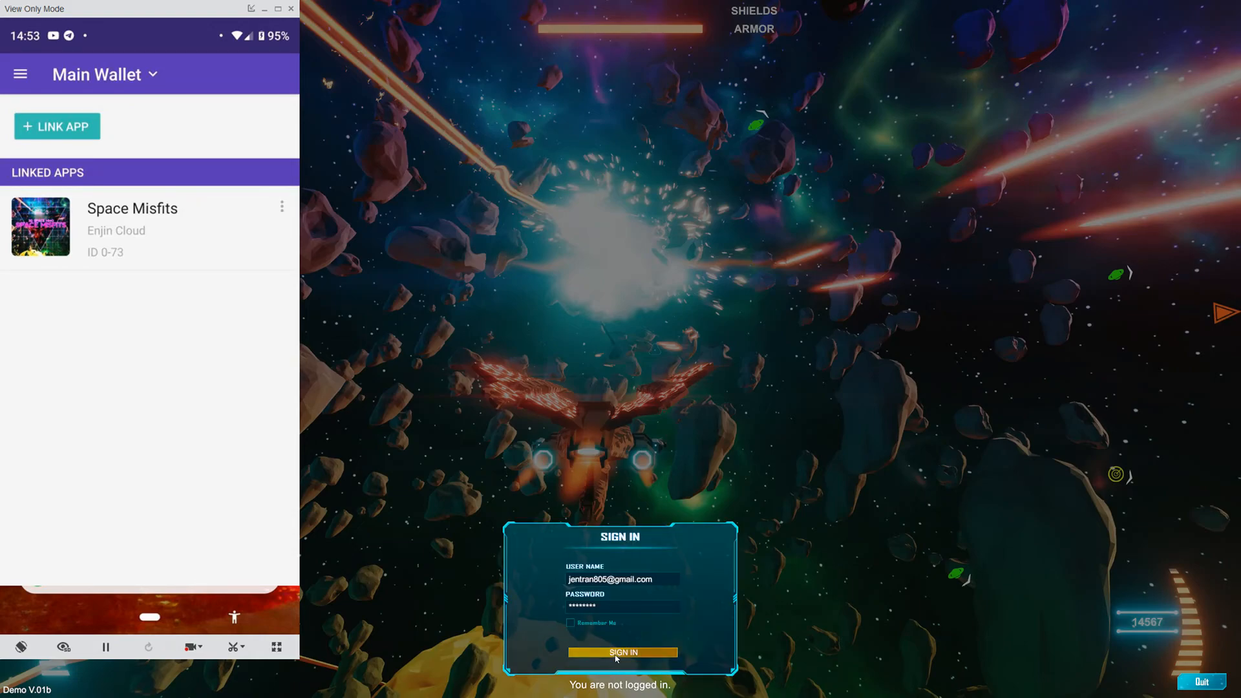
left_click(621, 652)
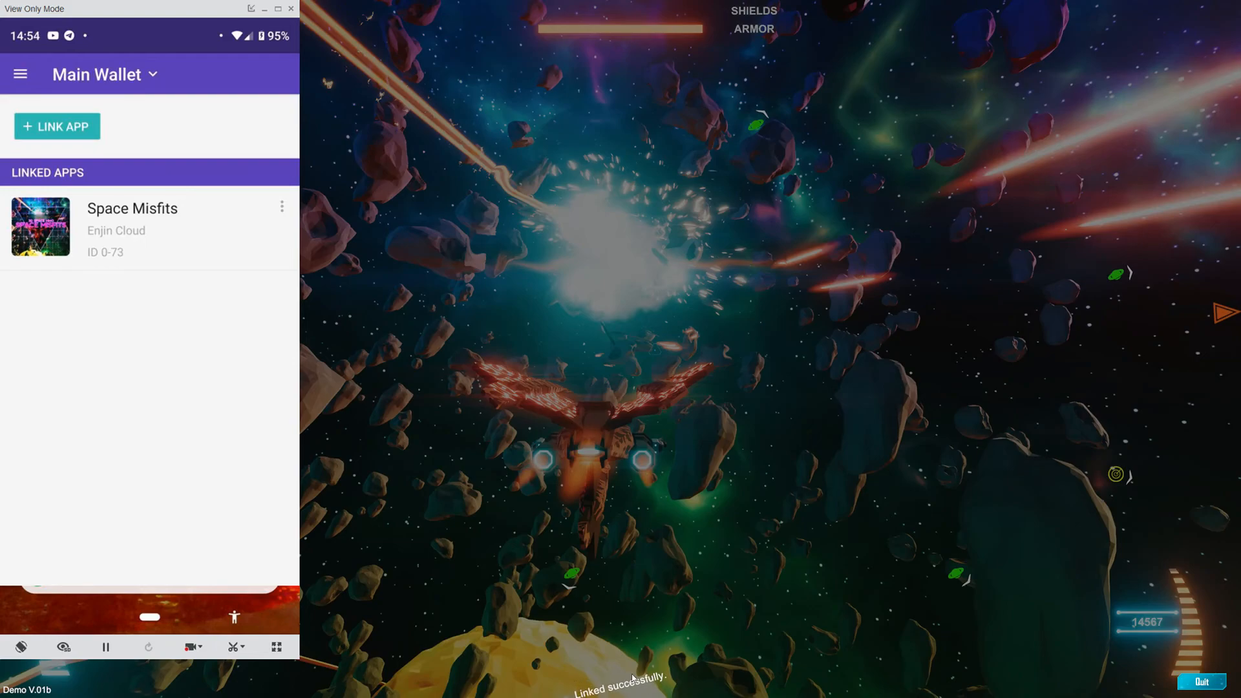
mouse_move(631, 544)
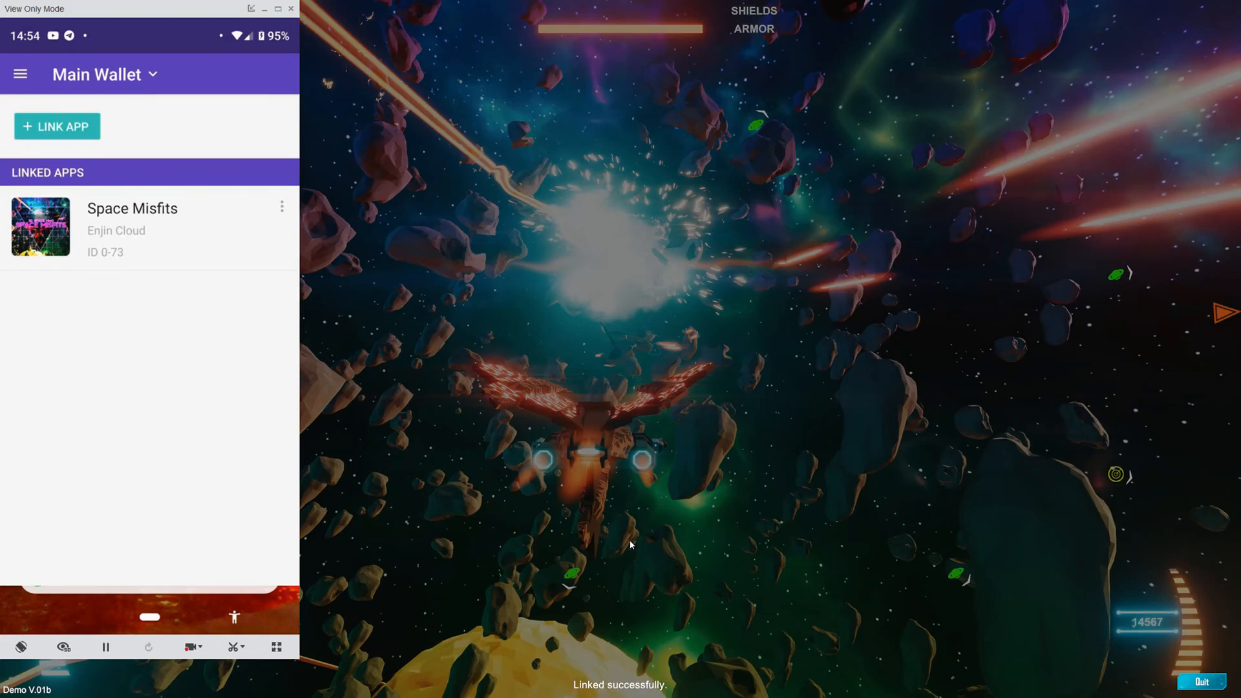